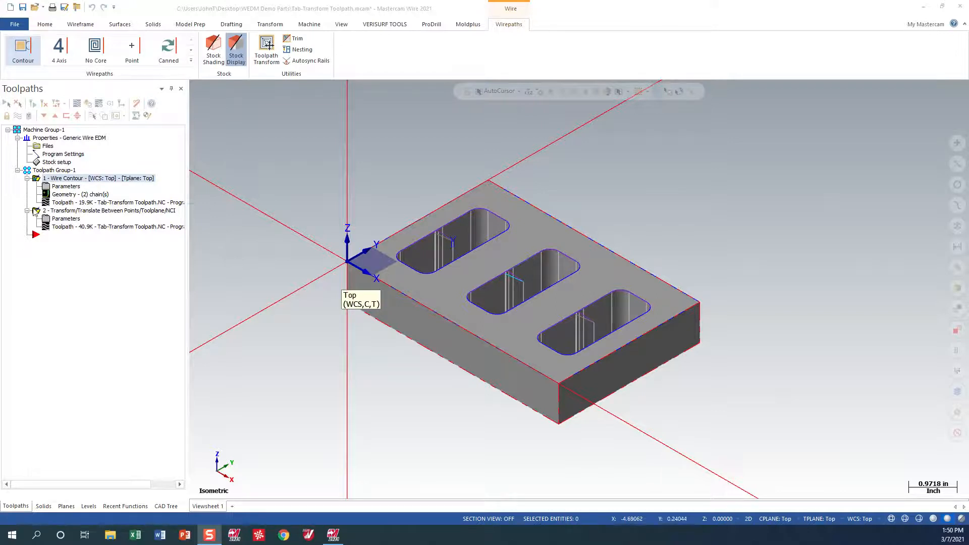
# Step: Delete the existing wire contour and transform operations from Toolpath Group-1, confirming the prompt
pyautogui.rightClick(53, 169)
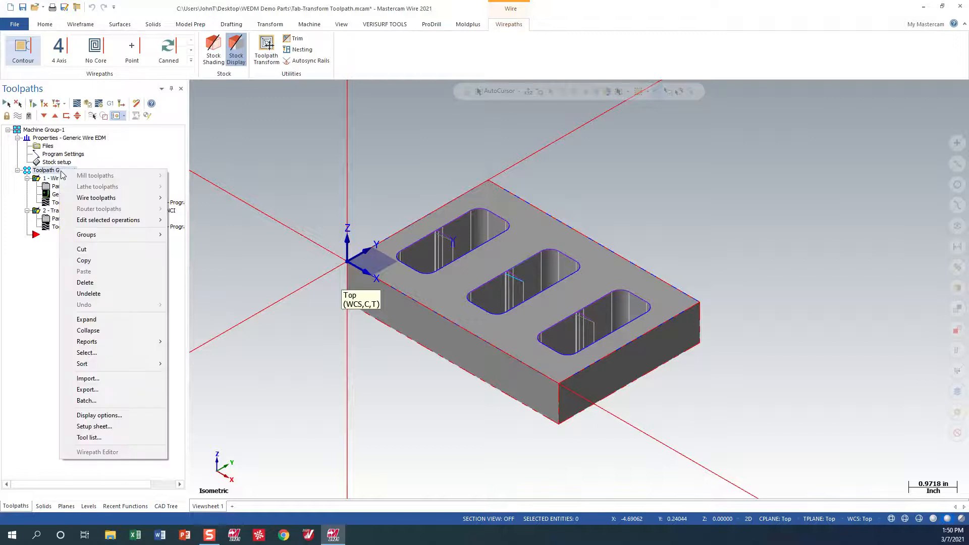
pyautogui.click(85, 283)
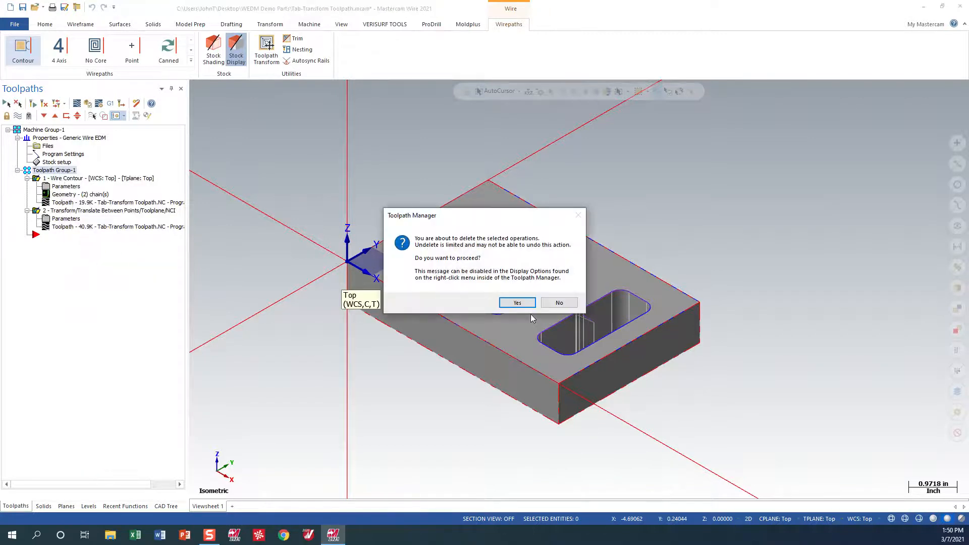
pyautogui.click(517, 302)
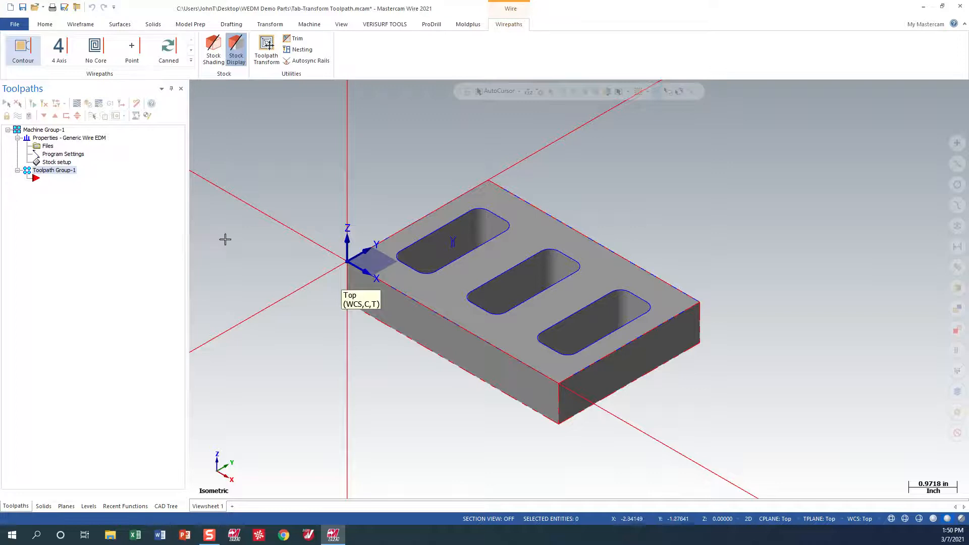
pyautogui.moveTo(377, 224)
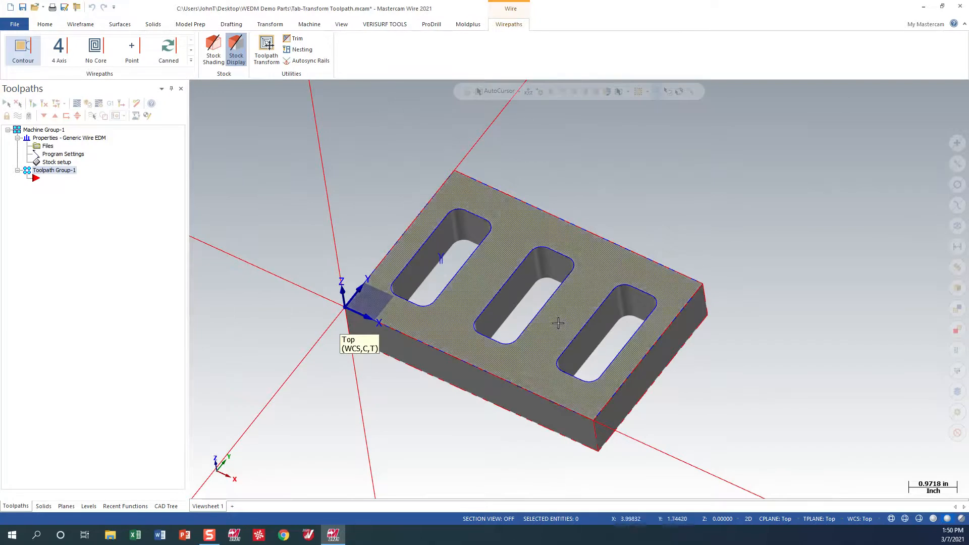
pyautogui.click(213, 51)
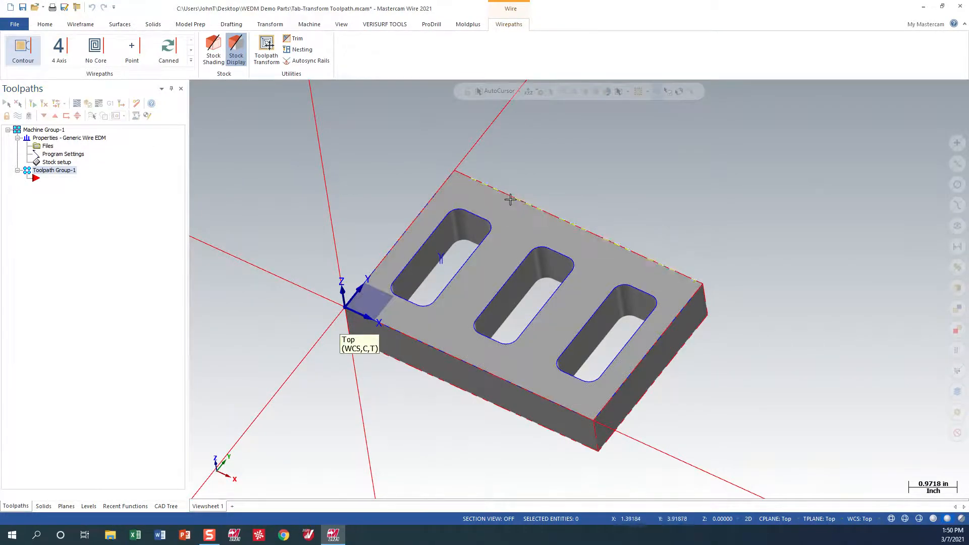
pyautogui.rightClick(511, 199)
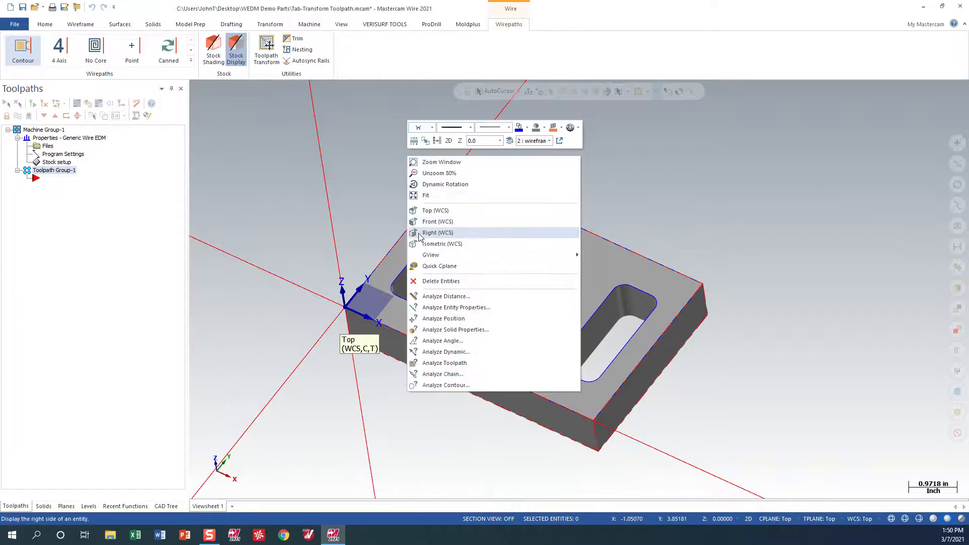
pyautogui.click(442, 243)
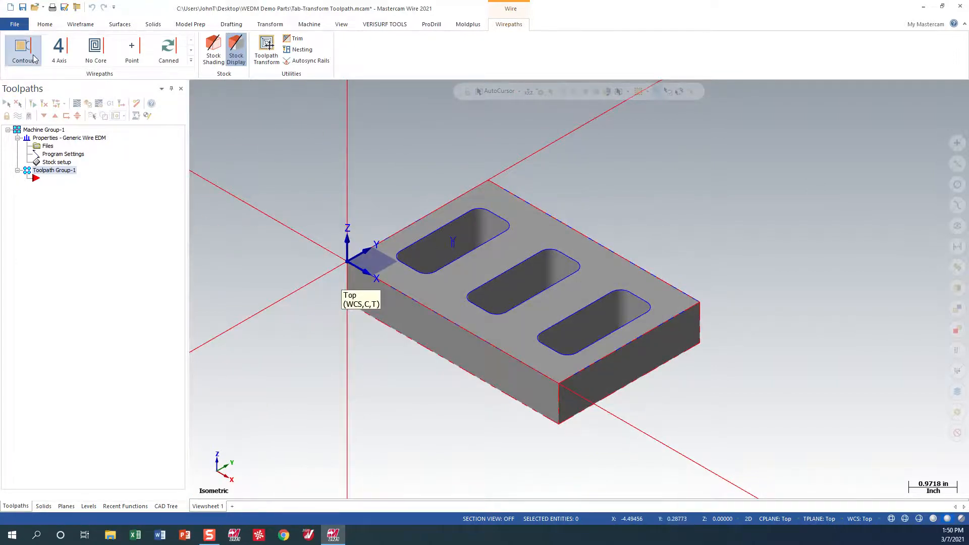
# Step: Create a wire contour with a start point inside the first opening and chain its outline
pyautogui.click(23, 50)
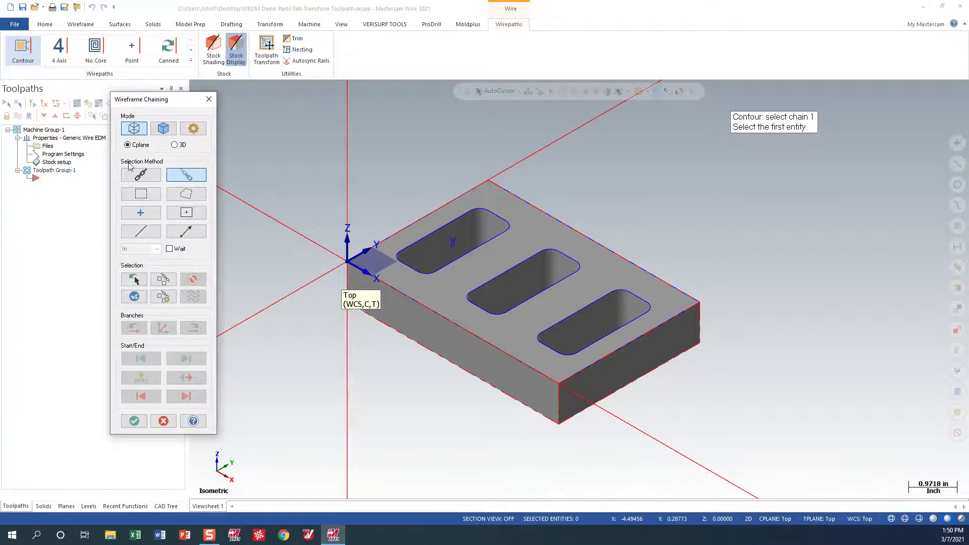
pyautogui.click(141, 212)
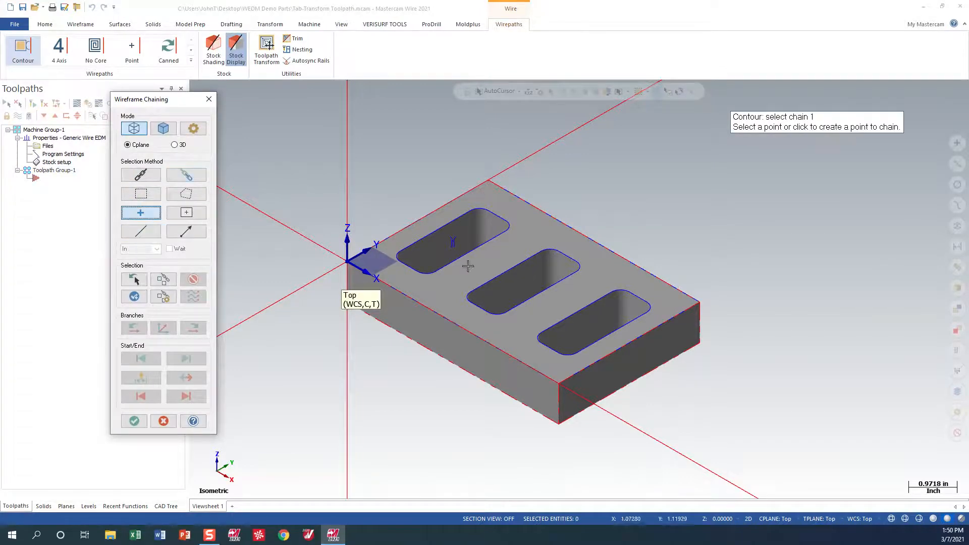
pyautogui.click(451, 242)
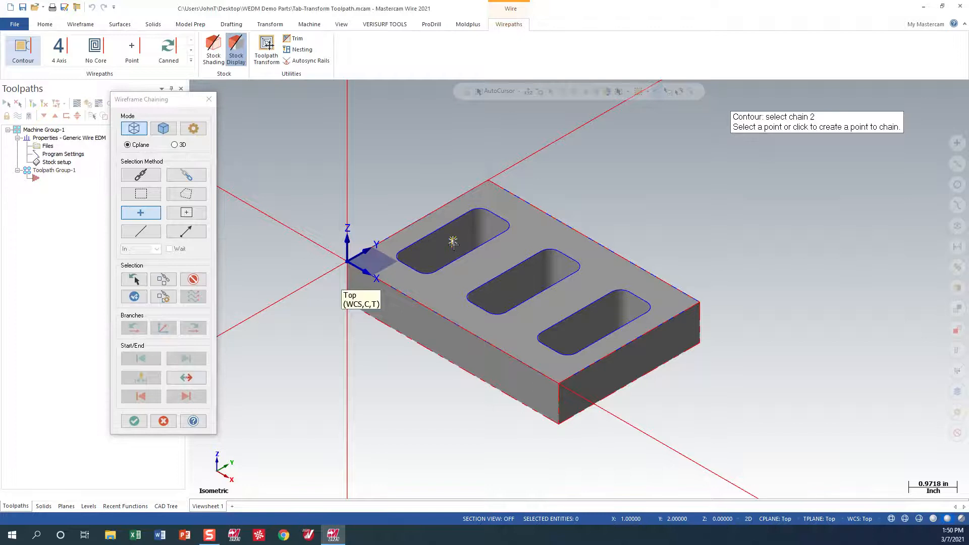
pyautogui.moveTo(186, 175)
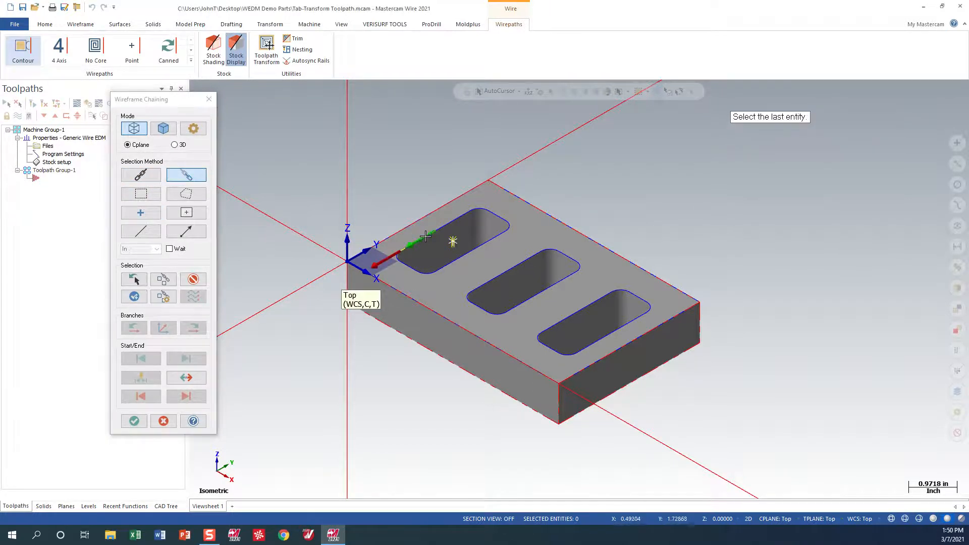
pyautogui.click(135, 421)
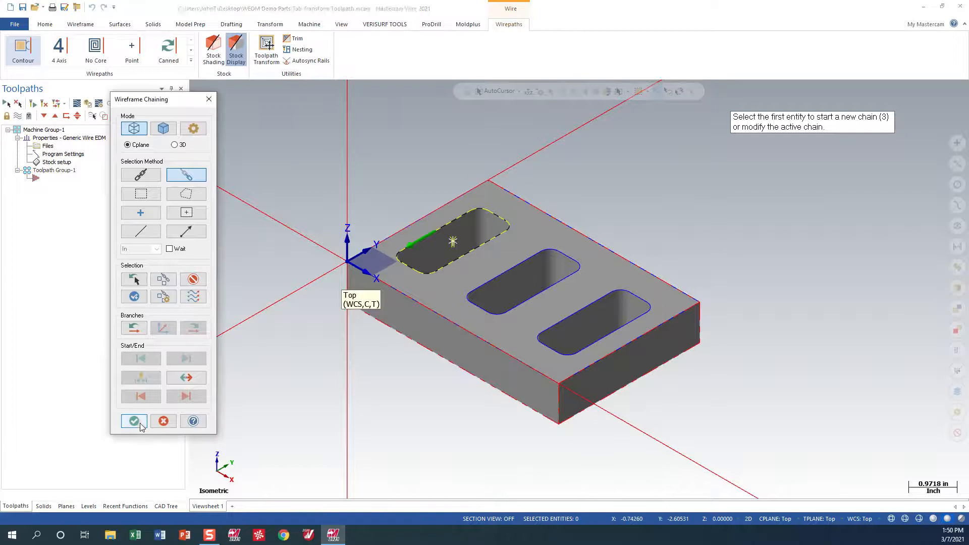
pyautogui.click(133, 421)
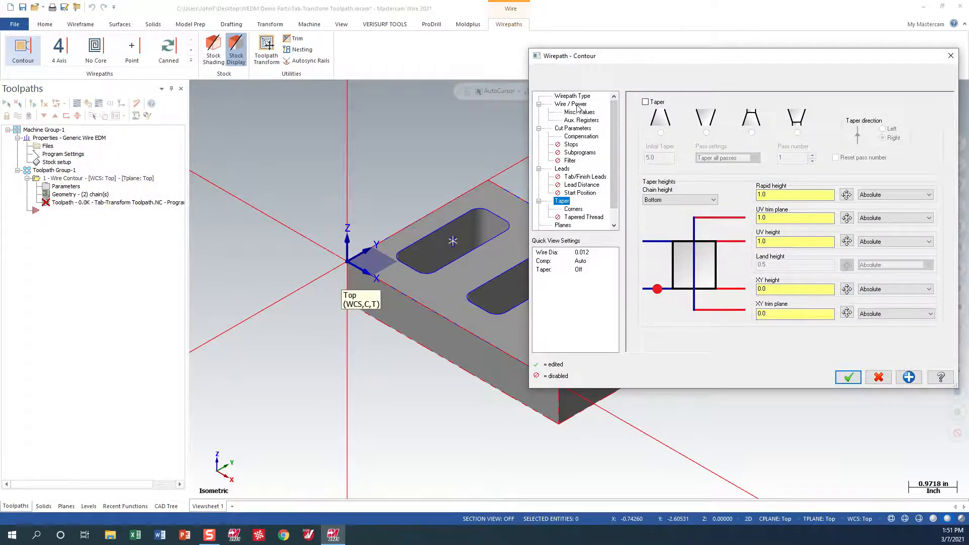
# Step: Enable a 0.2-wide tab cut off with the skim cut, plus skim cuts after the tab
pyautogui.click(569, 104)
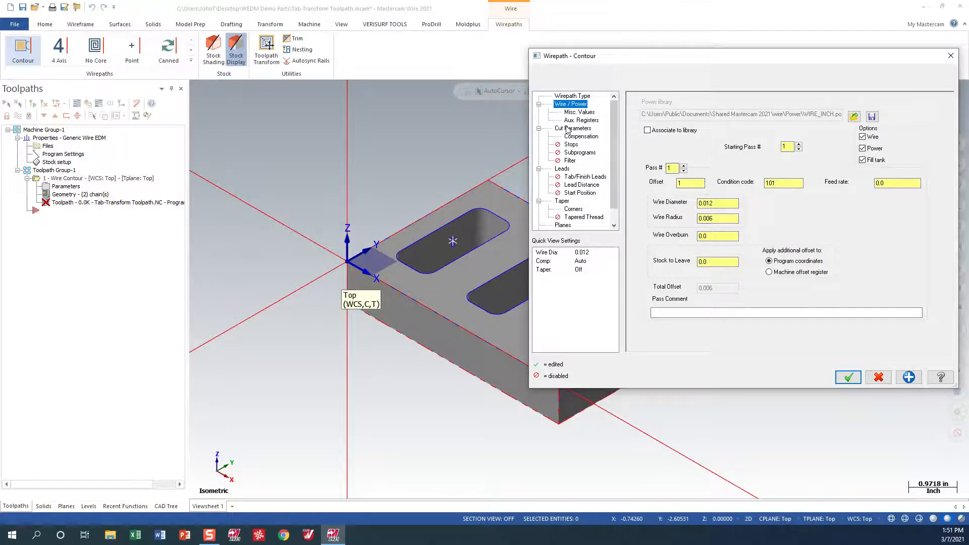
pyautogui.click(572, 128)
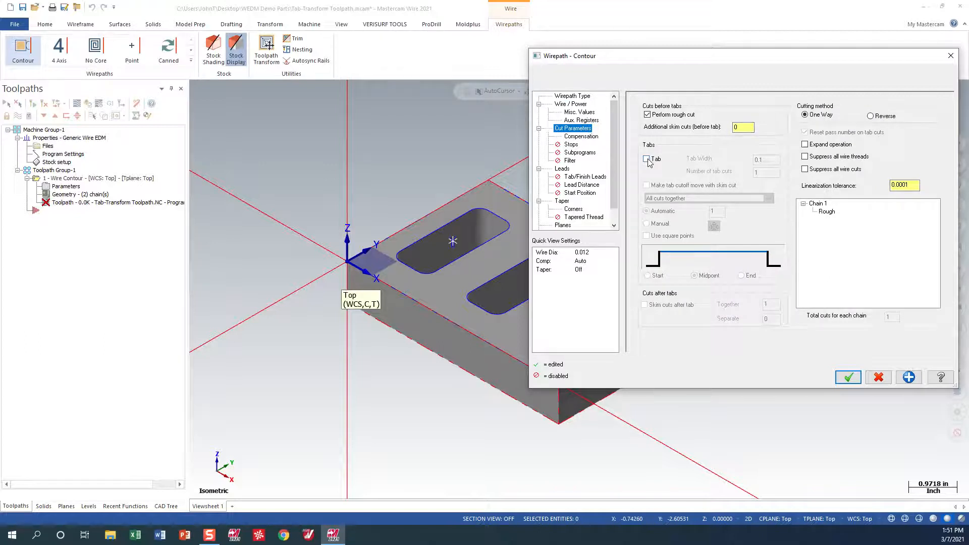
pyautogui.click(647, 158)
pyautogui.write('2')
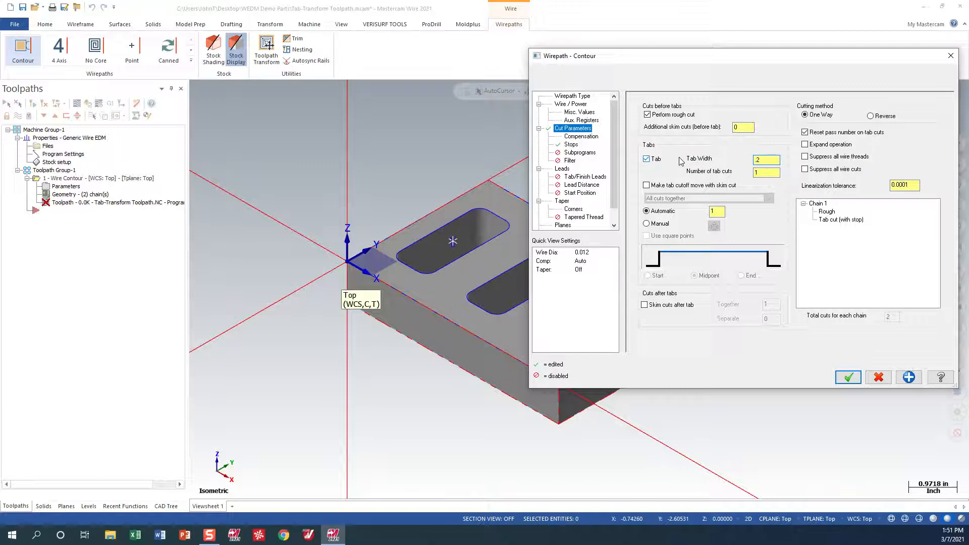
pyautogui.click(646, 184)
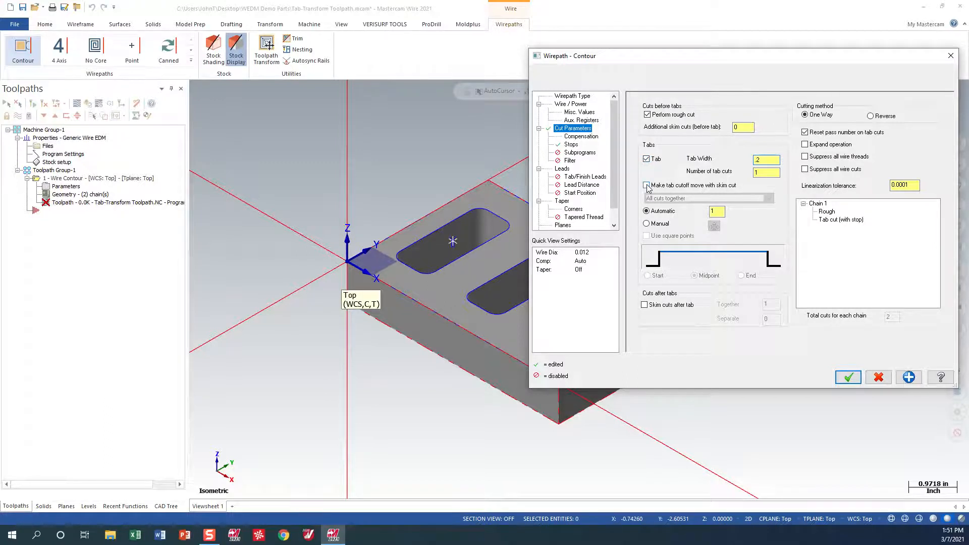
pyautogui.click(646, 184)
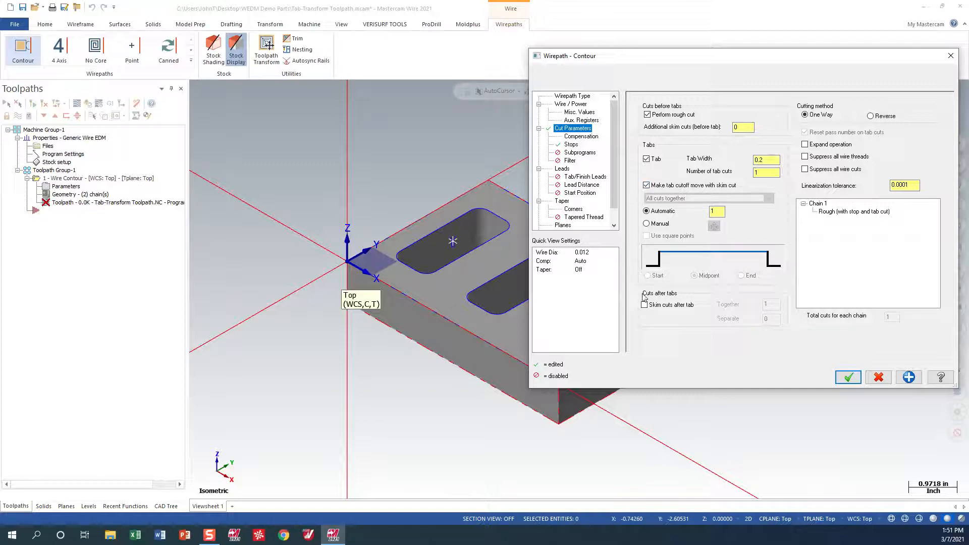
pyautogui.click(646, 305)
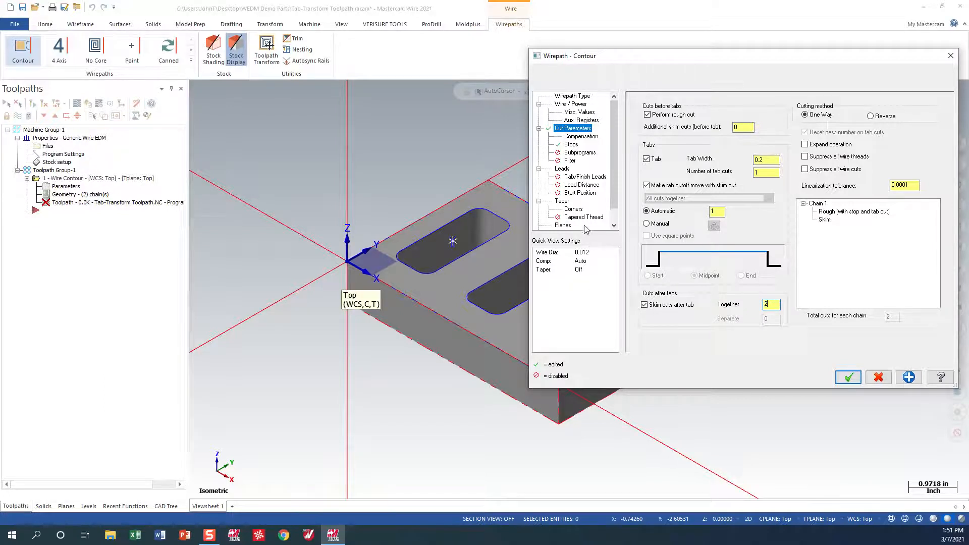
pyautogui.click(582, 136)
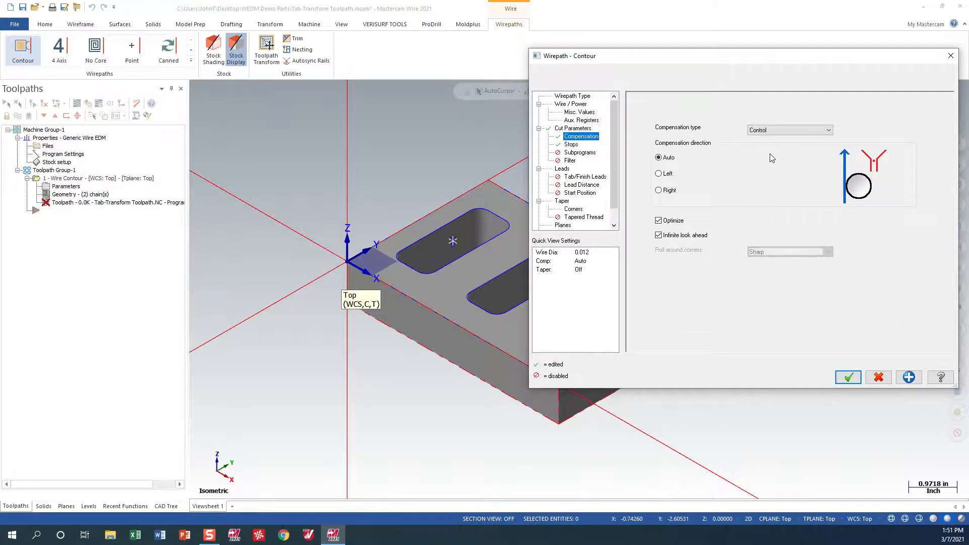
# Step: Set compensation type to Computer with left direction
pyautogui.click(789, 130)
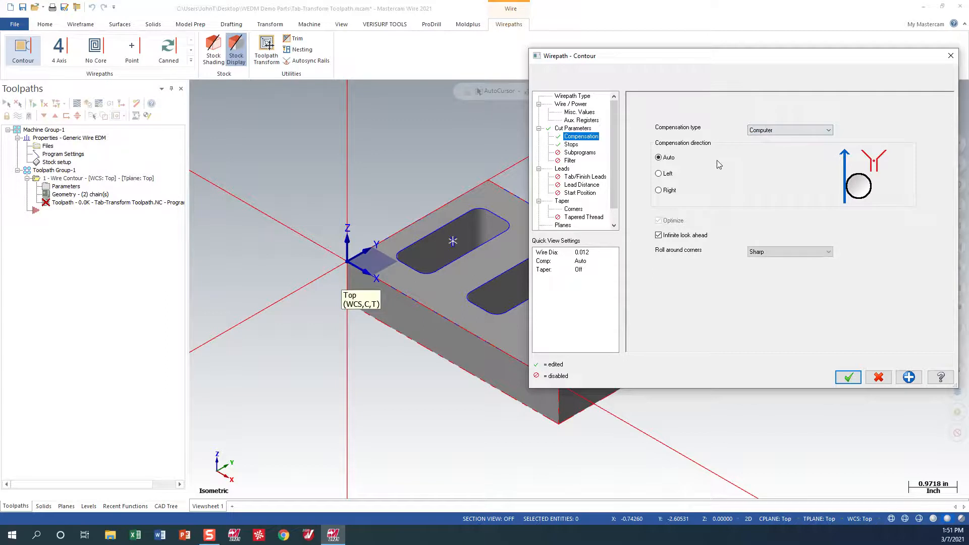
pyautogui.click(659, 174)
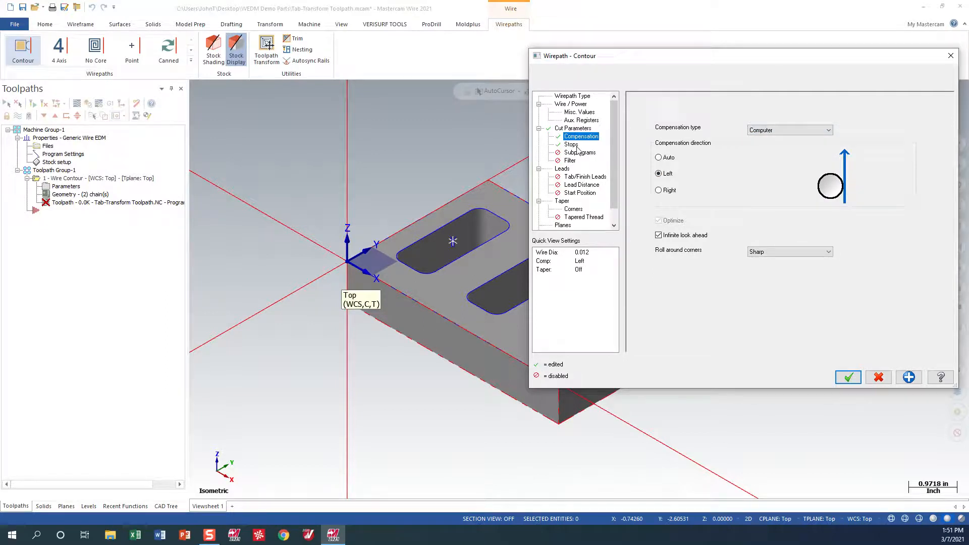
pyautogui.click(569, 144)
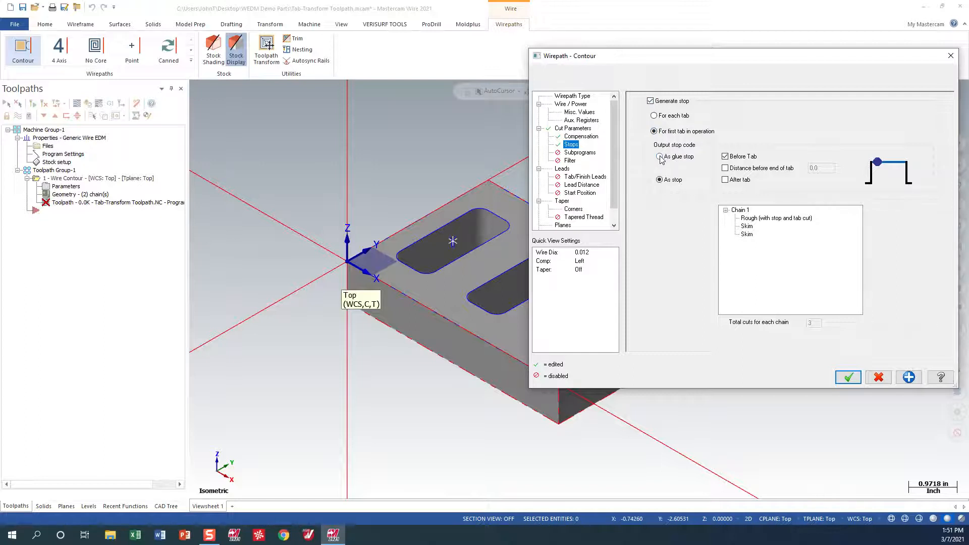
# Step: Output glue stops both before and after the first tab
pyautogui.click(659, 157)
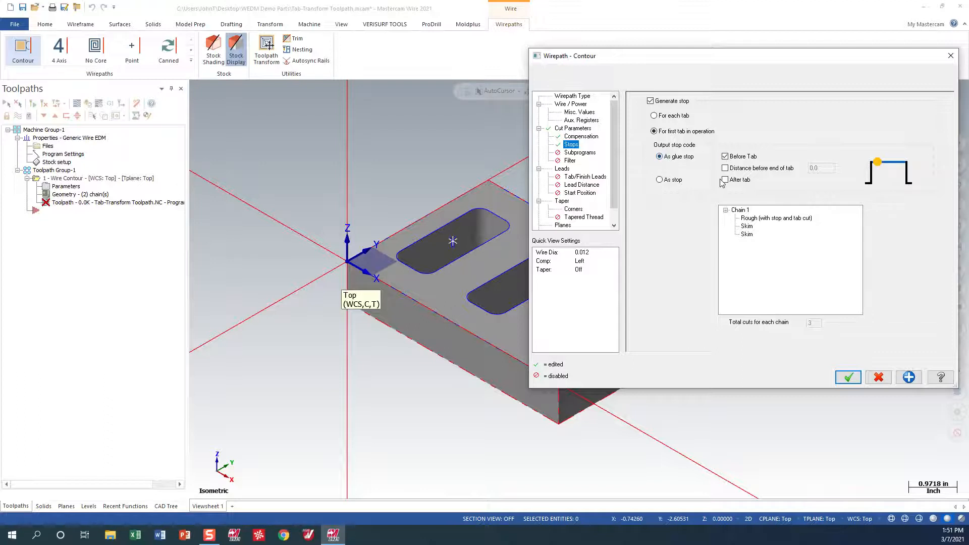
pyautogui.click(725, 180)
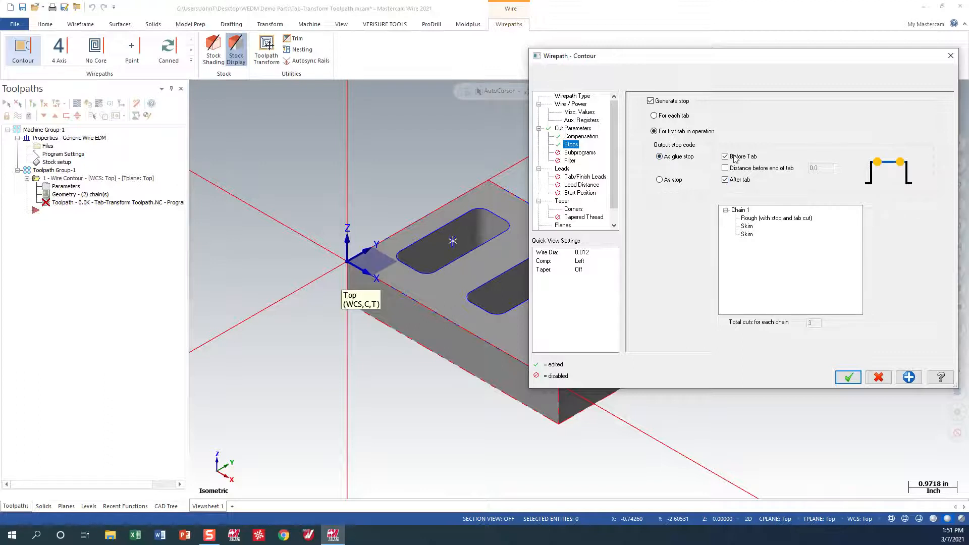
pyautogui.moveTo(597, 173)
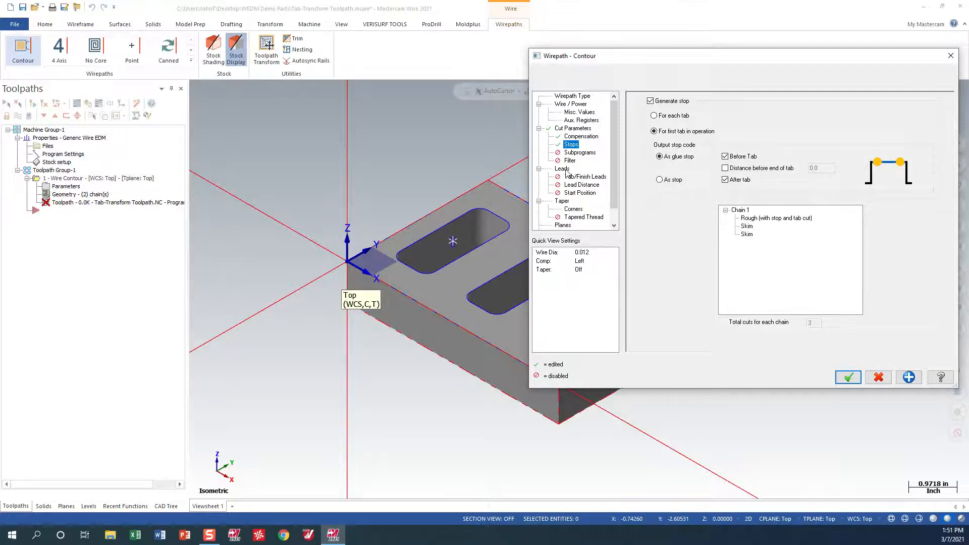
pyautogui.click(562, 169)
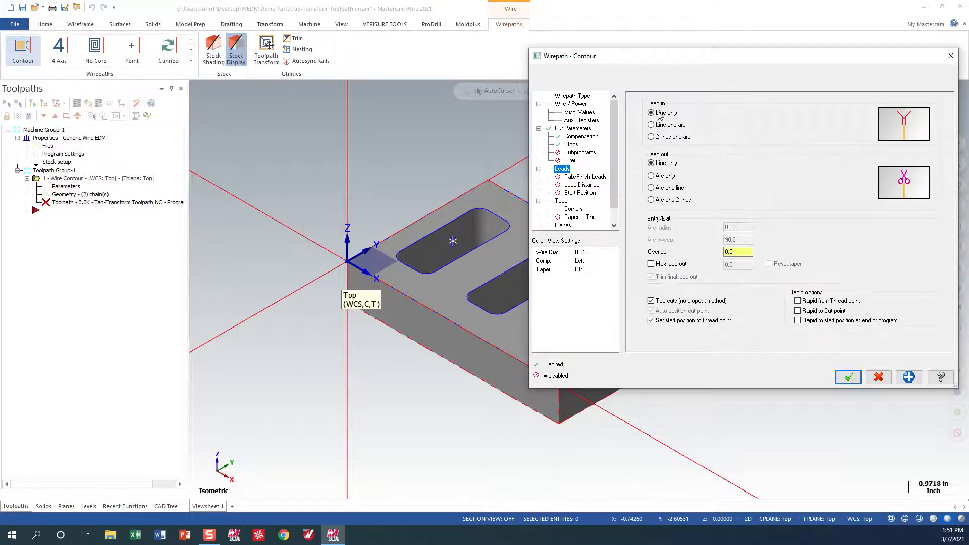
# Step: Use a line-and-arc lead in, arc-and-line lead out, radius 0.04, overlap 0.02, tab cuts off
pyautogui.click(650, 124)
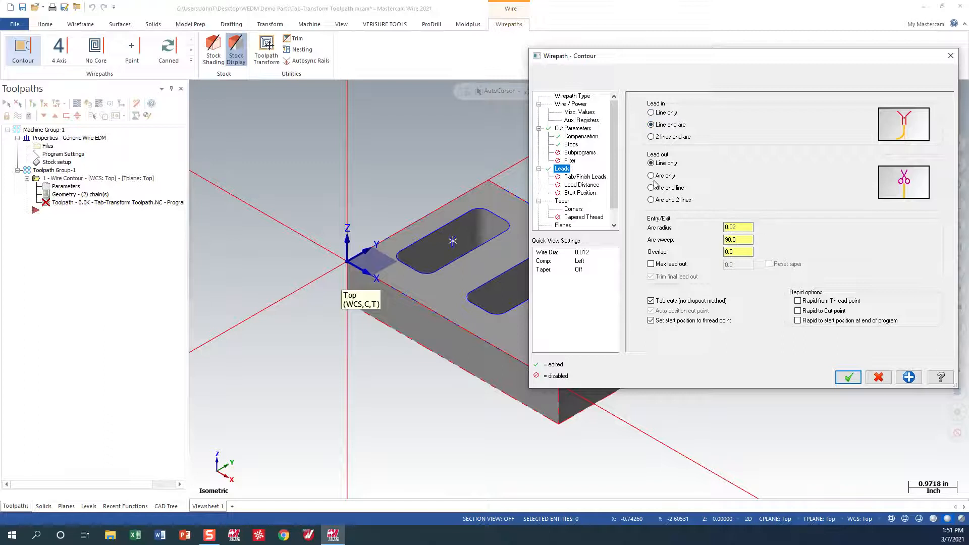
pyautogui.click(651, 188)
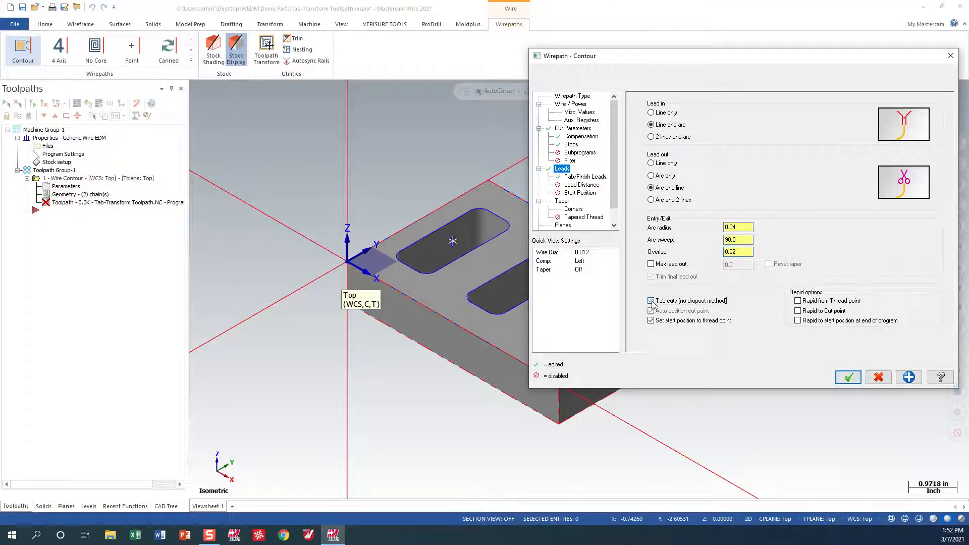
pyautogui.click(650, 301)
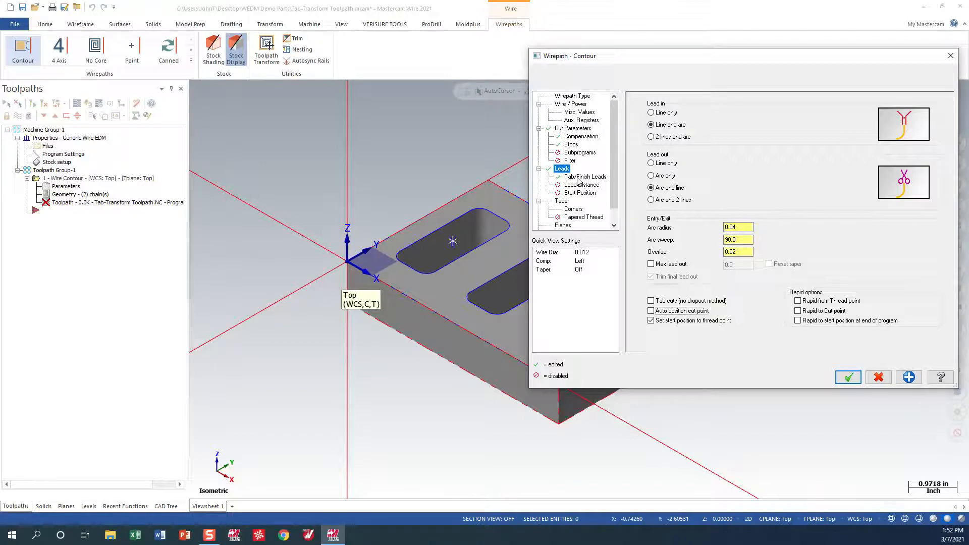
pyautogui.click(584, 175)
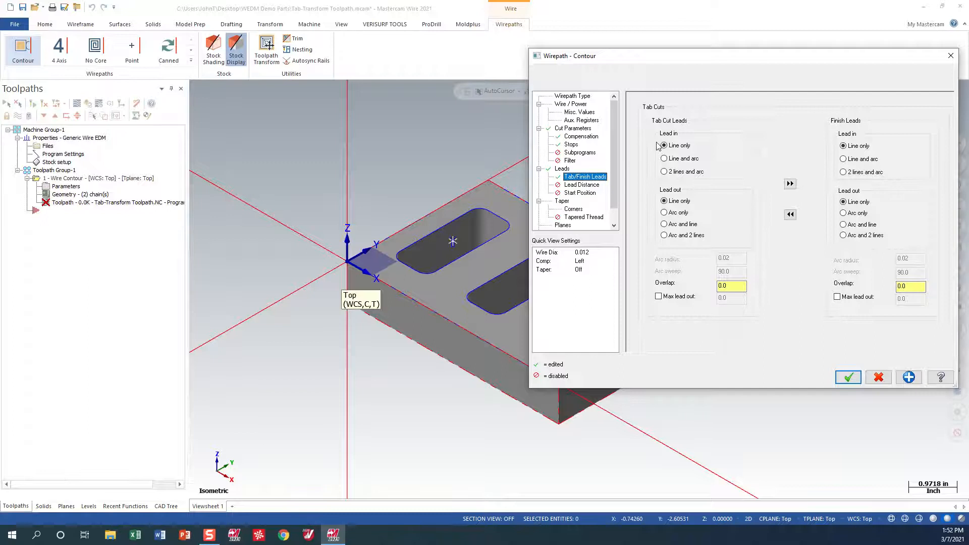
# Step: Set tab cut leads to line-and-arc in, arc-and-line out and copy them to the finish leads
pyautogui.click(664, 158)
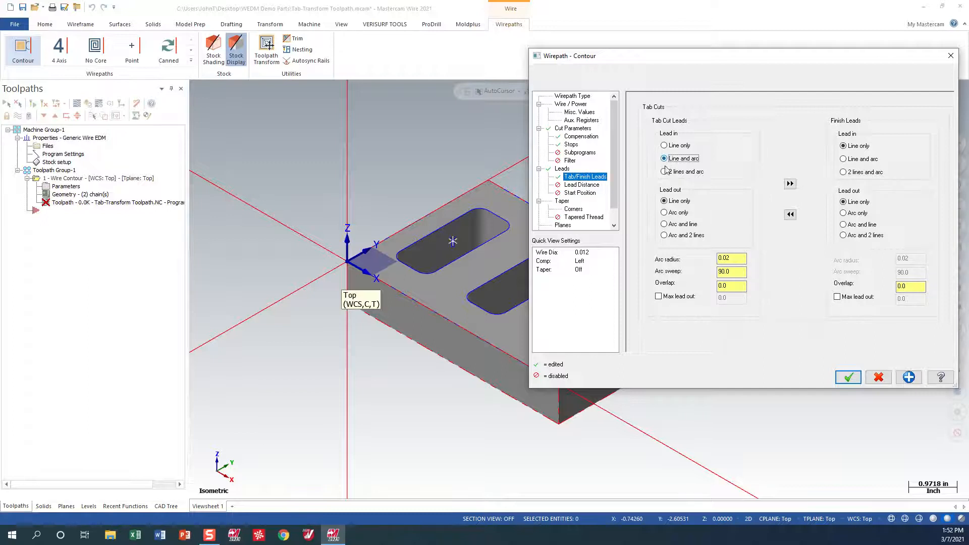
pyautogui.click(664, 224)
pyautogui.write('.02')
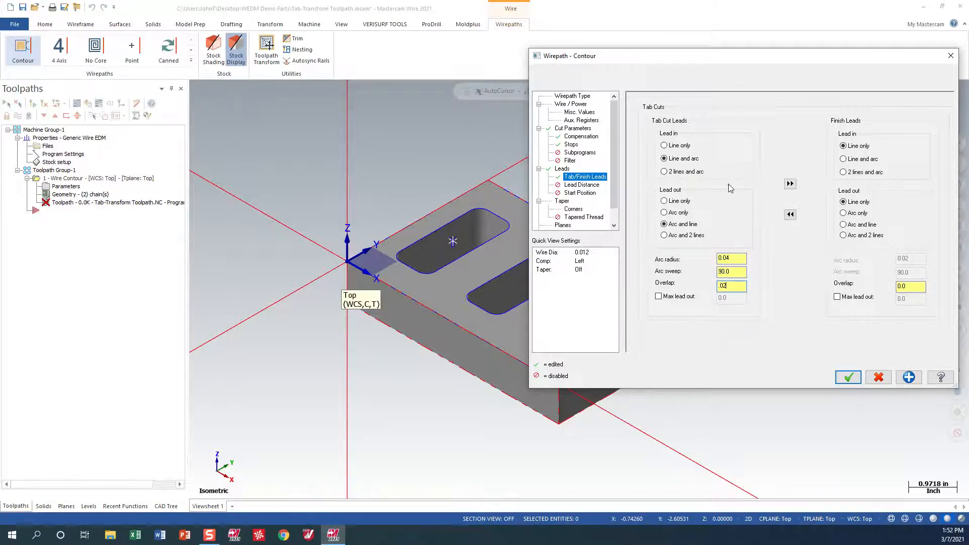
pyautogui.click(790, 183)
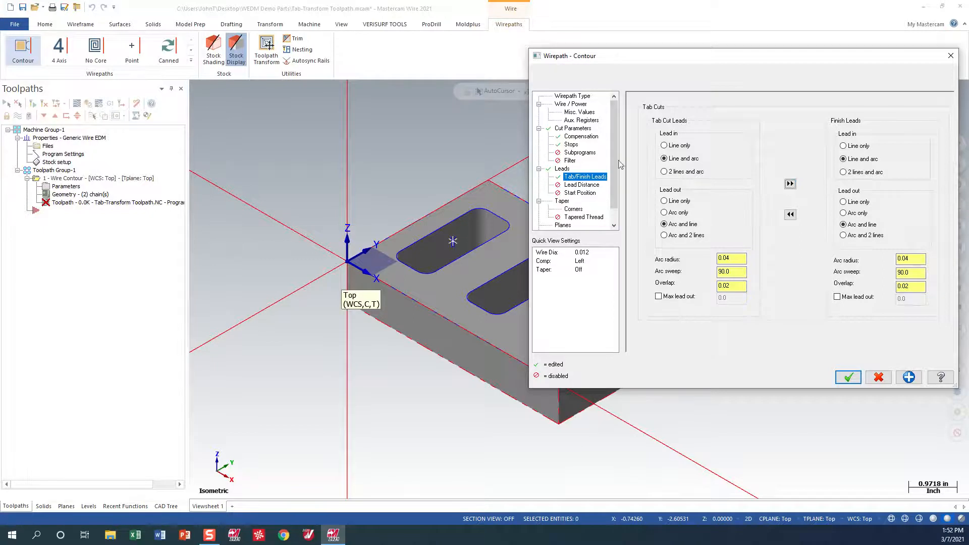
pyautogui.click(562, 201)
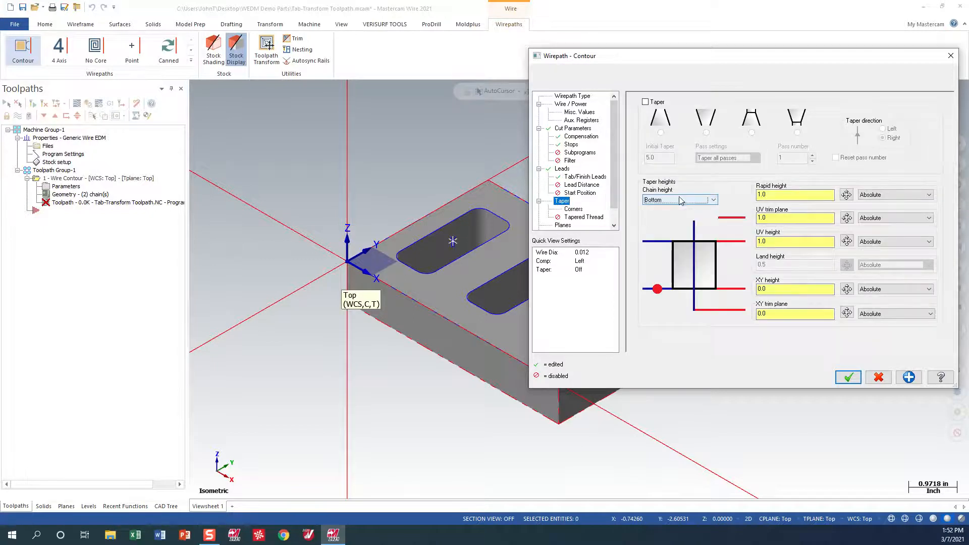
# Step: Set chain height to Top and enter rapid 2, UV trim 0.2, UV 0, XY -1.0, XY trim -1.005
pyautogui.click(678, 200)
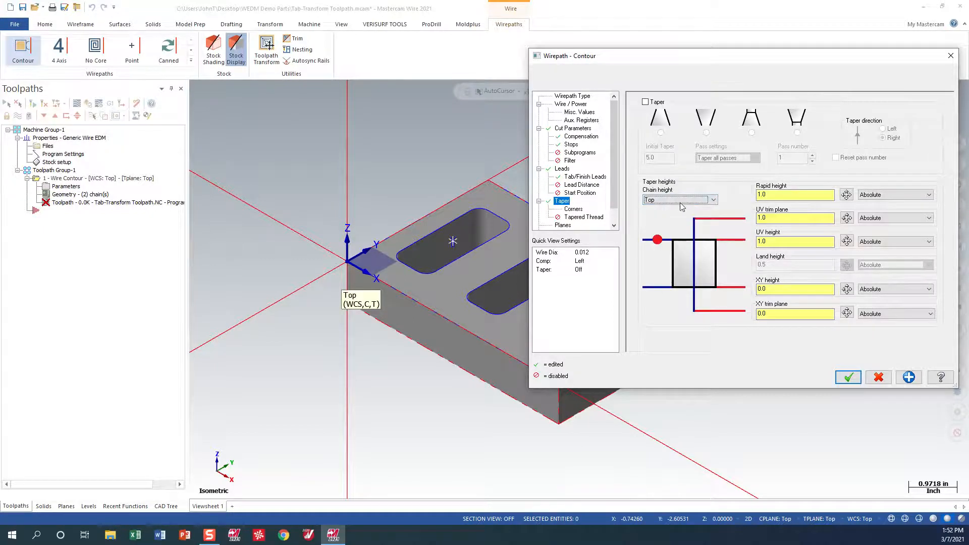
pyautogui.moveTo(658, 197)
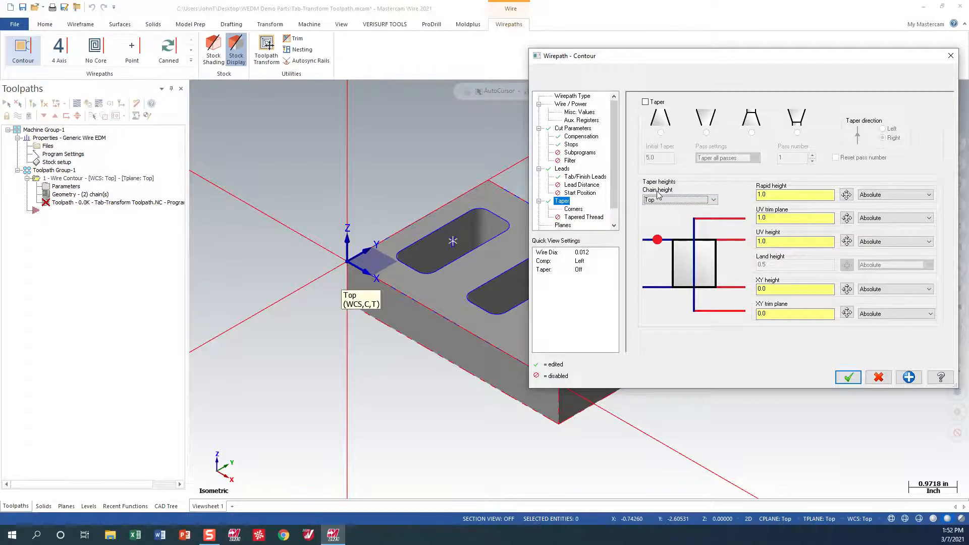
pyautogui.tripleClick(794, 289)
pyautogui.write('-1')
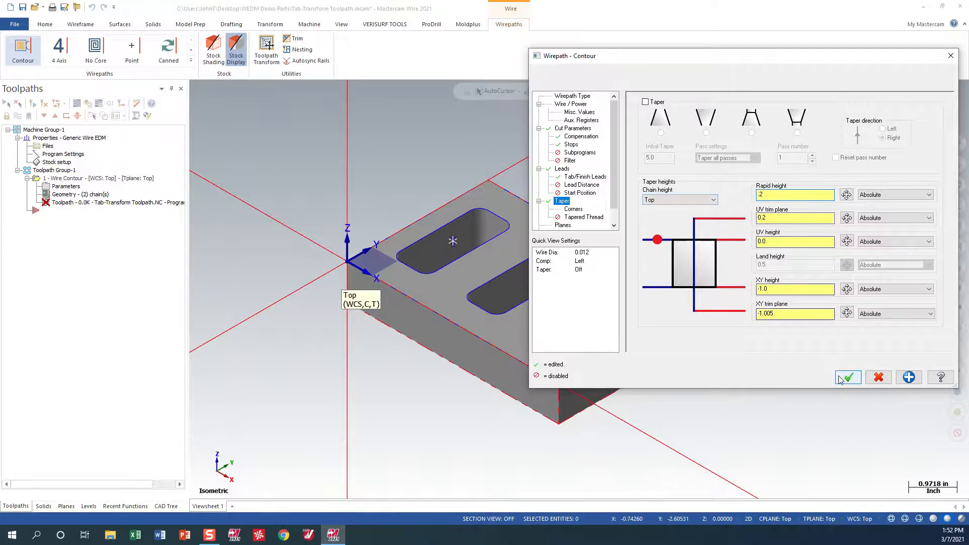
# Step: Accept the contour parameters to regenerate the 19.9K toolpath and fit the part in view
pyautogui.click(847, 376)
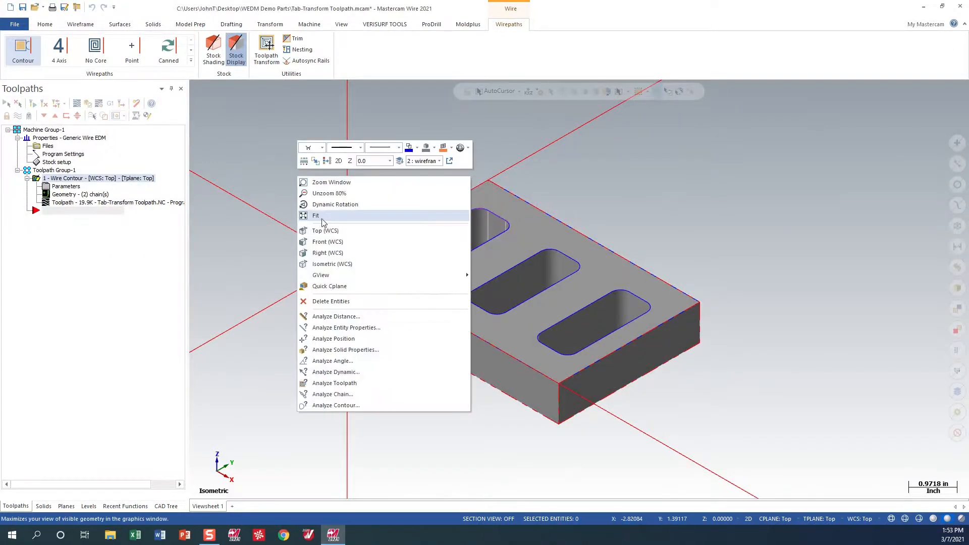
pyautogui.click(326, 230)
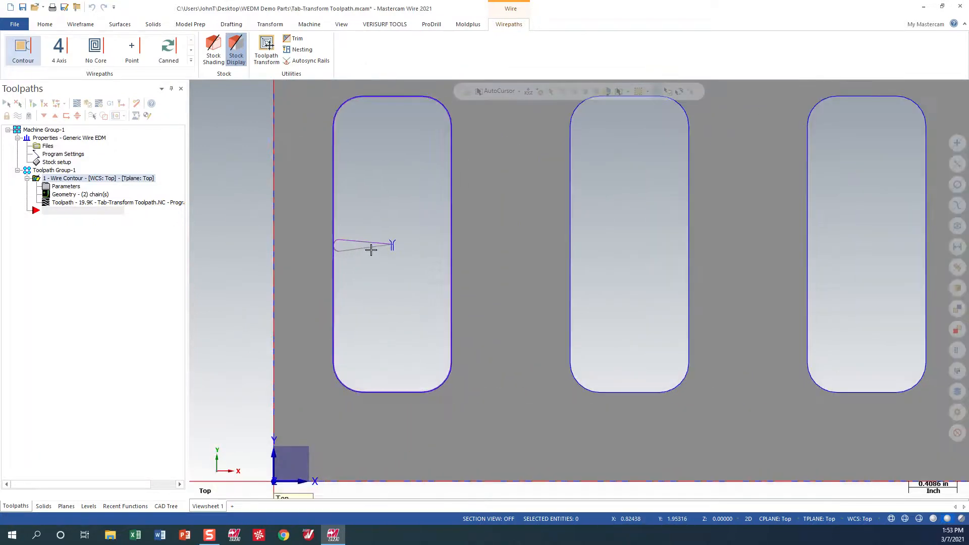
pyautogui.moveTo(251, 237)
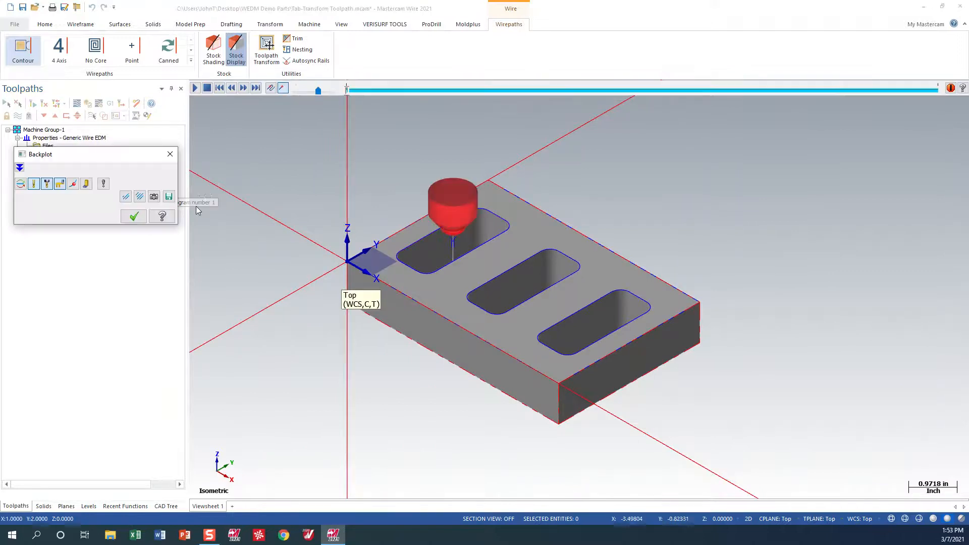
pyautogui.moveTo(225, 143)
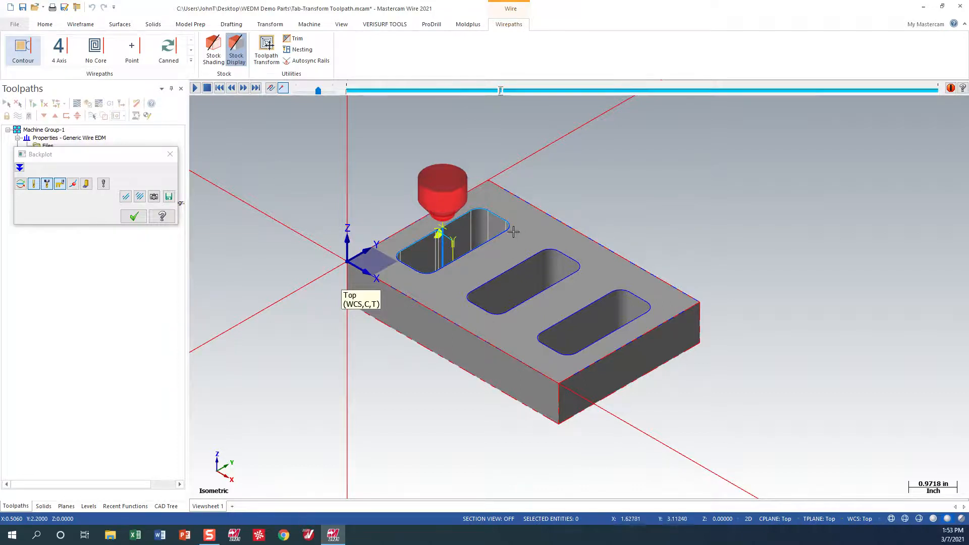
pyautogui.moveTo(641, 225)
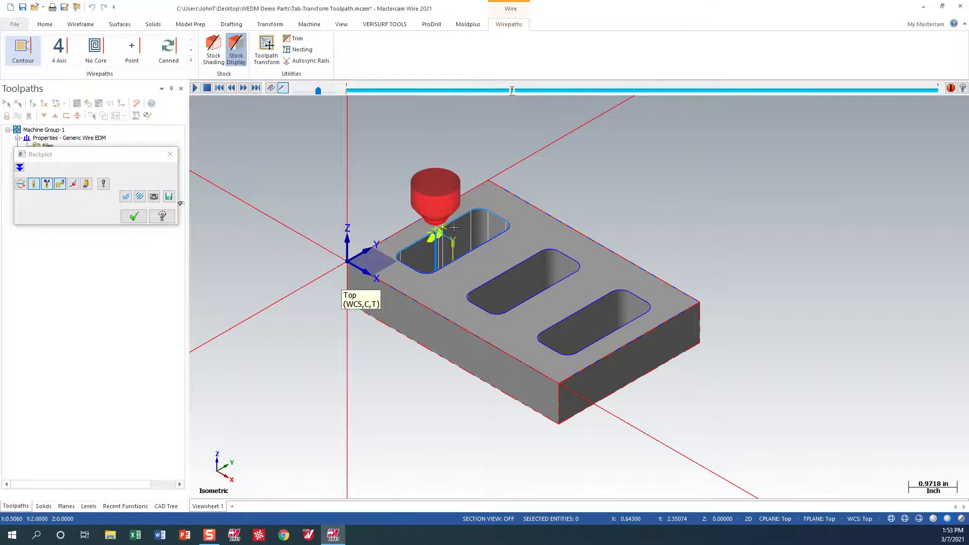
pyautogui.moveTo(552, 251)
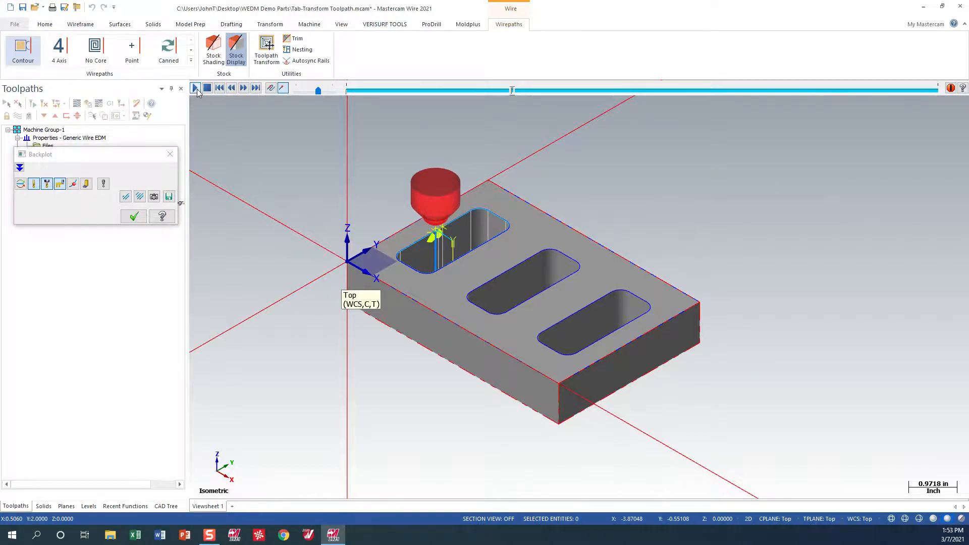
# Step: Play the backplot of the first opening's wire contour, replay it, then close the backplot
pyautogui.click(195, 88)
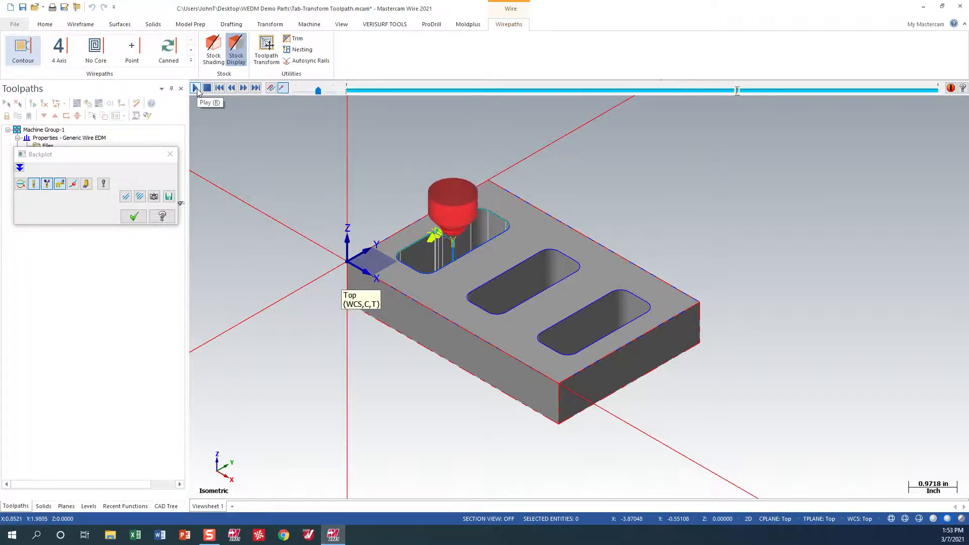
pyautogui.click(195, 87)
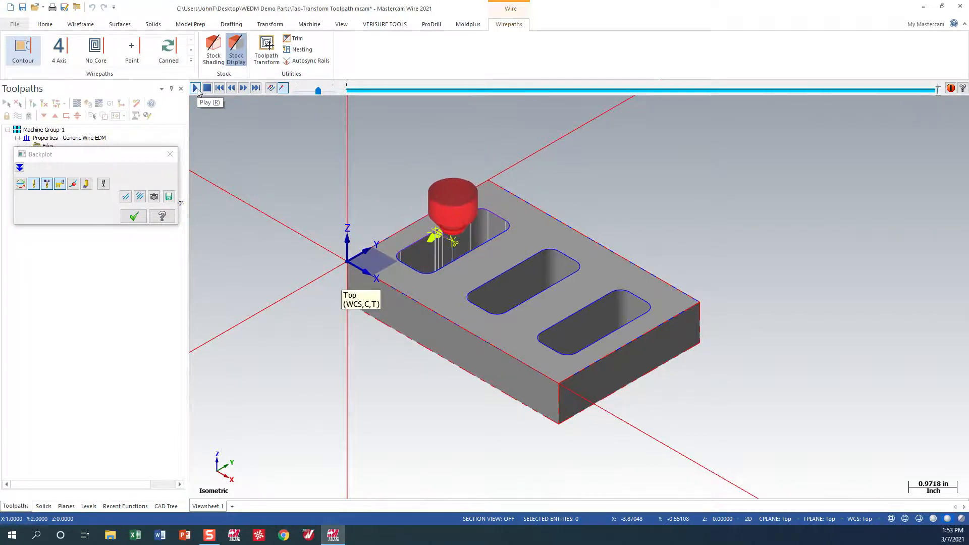
pyautogui.moveTo(131, 90)
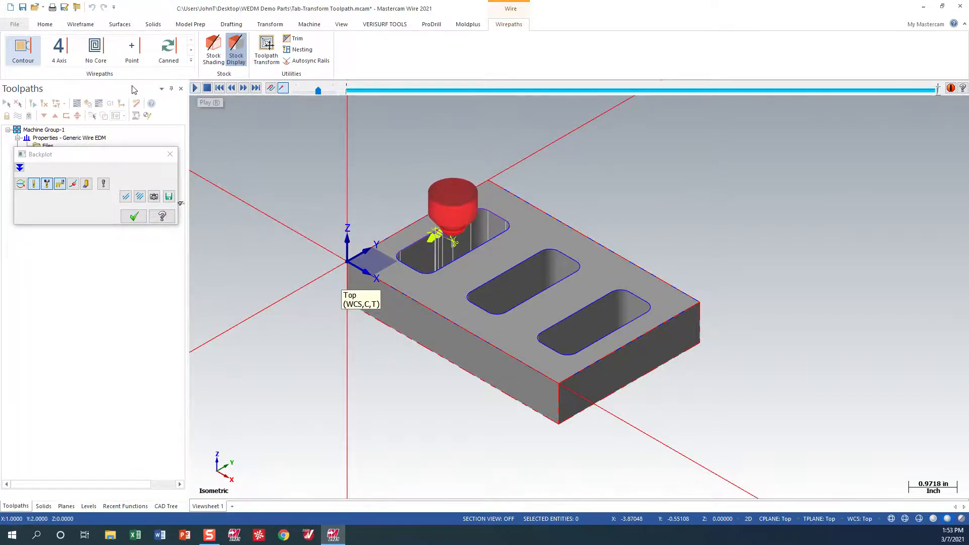
pyautogui.click(133, 216)
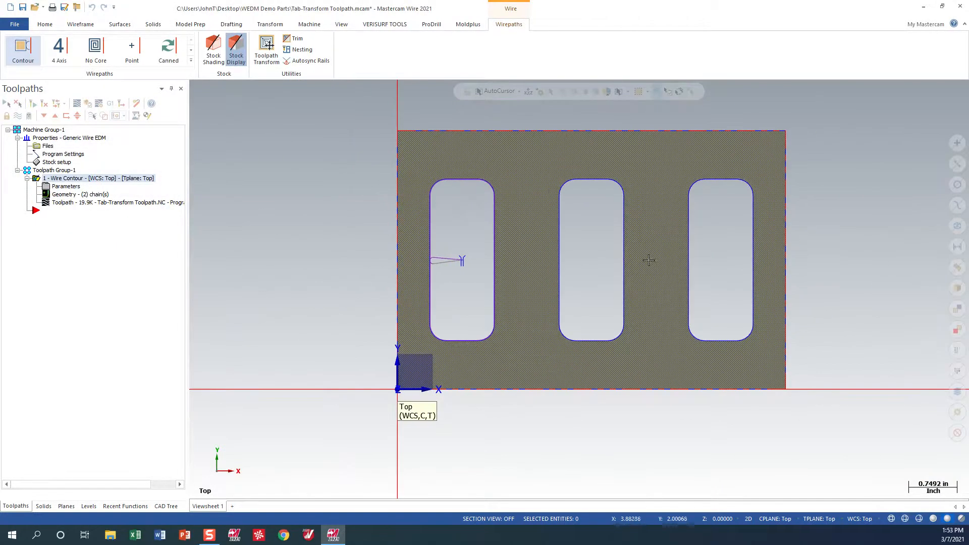
# Step: Turn off stock shading so the stock block displays solid gray instead of hatched
pyautogui.click(213, 50)
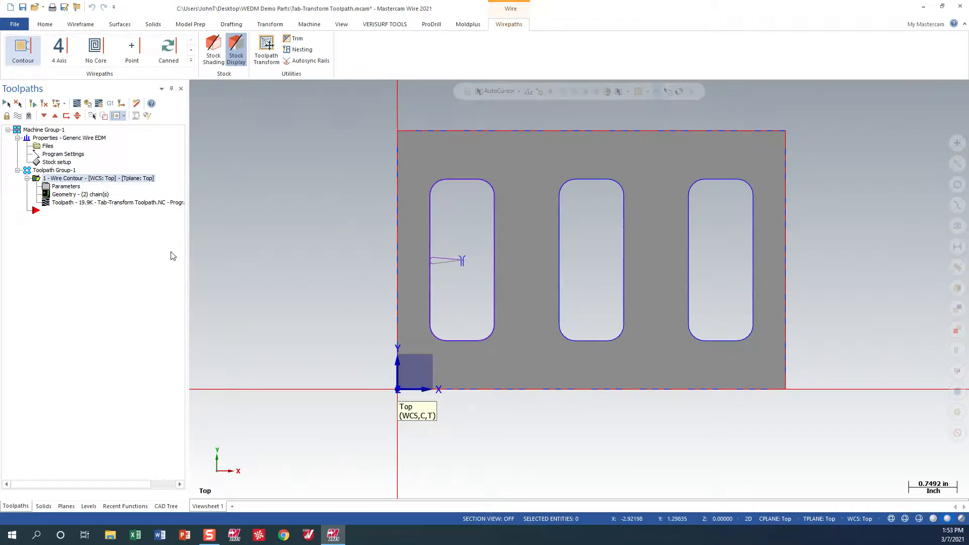
pyautogui.moveTo(266, 163)
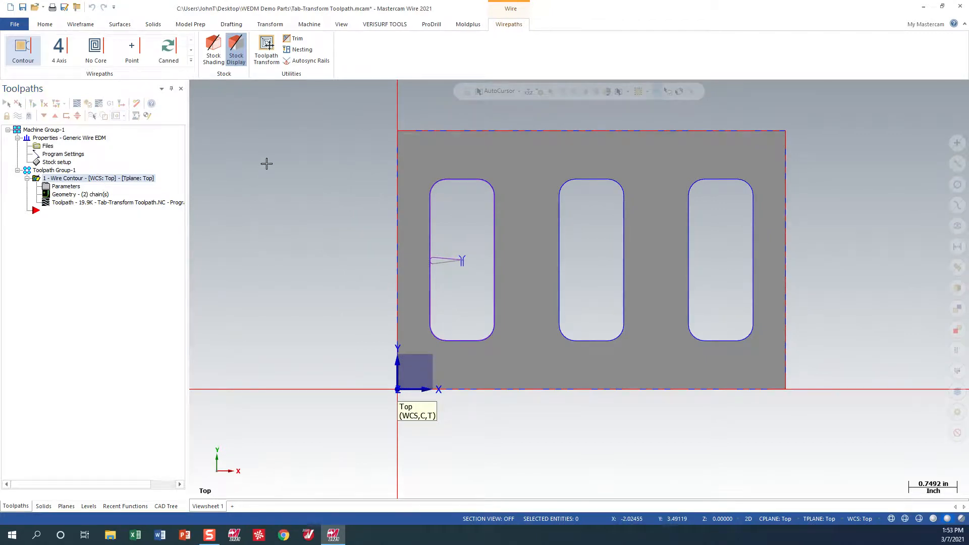
pyautogui.moveTo(265, 49)
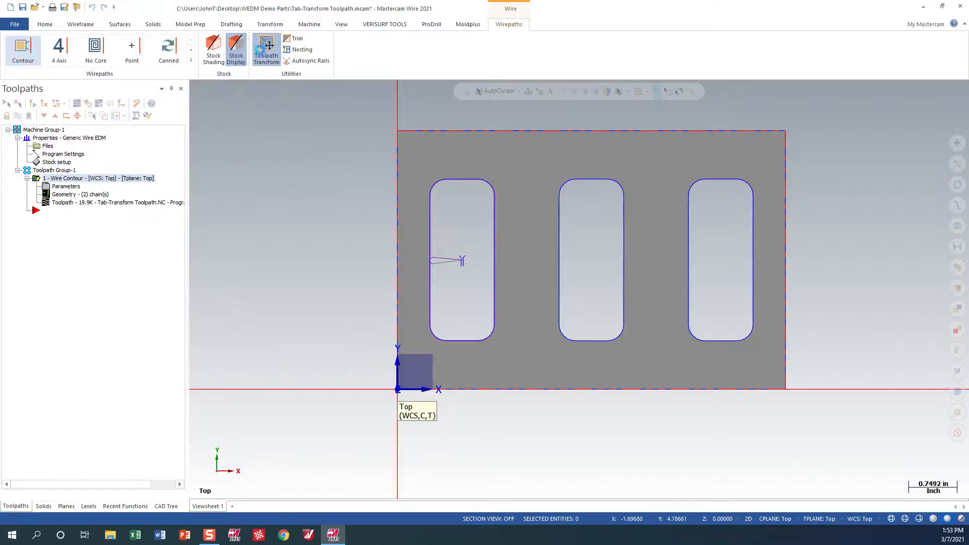
# Step: Translate the contour toolpath between points X1 Y2 to X3 Y2, 2 instances, from NCI source
pyautogui.click(266, 49)
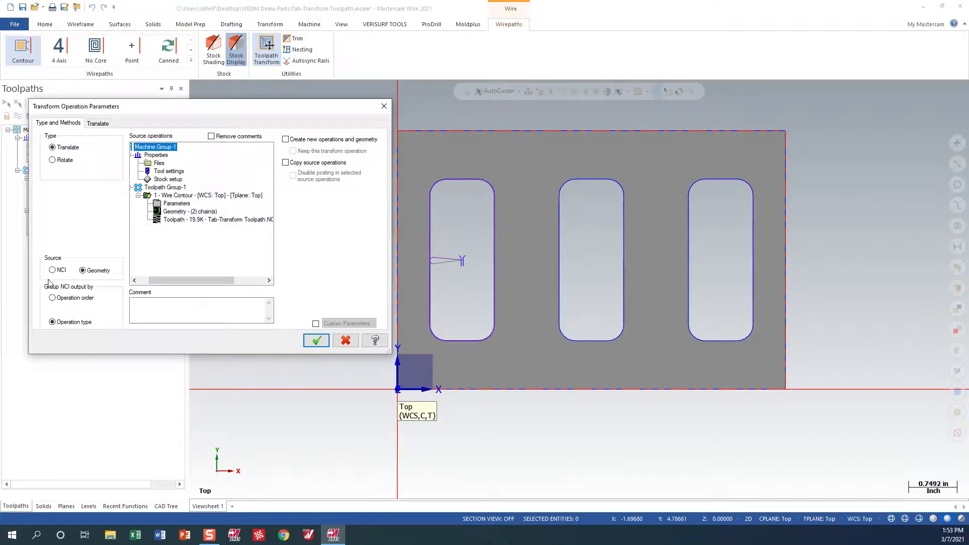
pyautogui.click(53, 269)
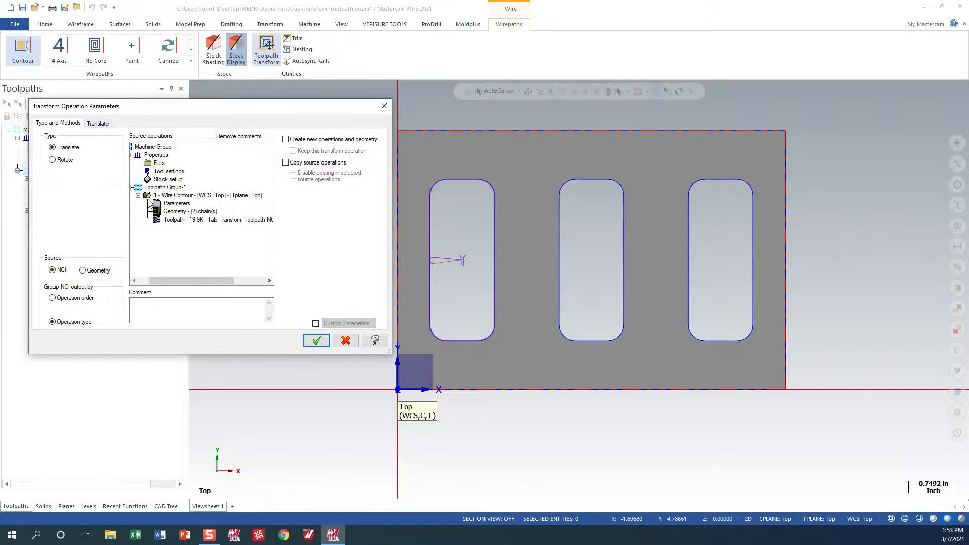
pyautogui.click(97, 123)
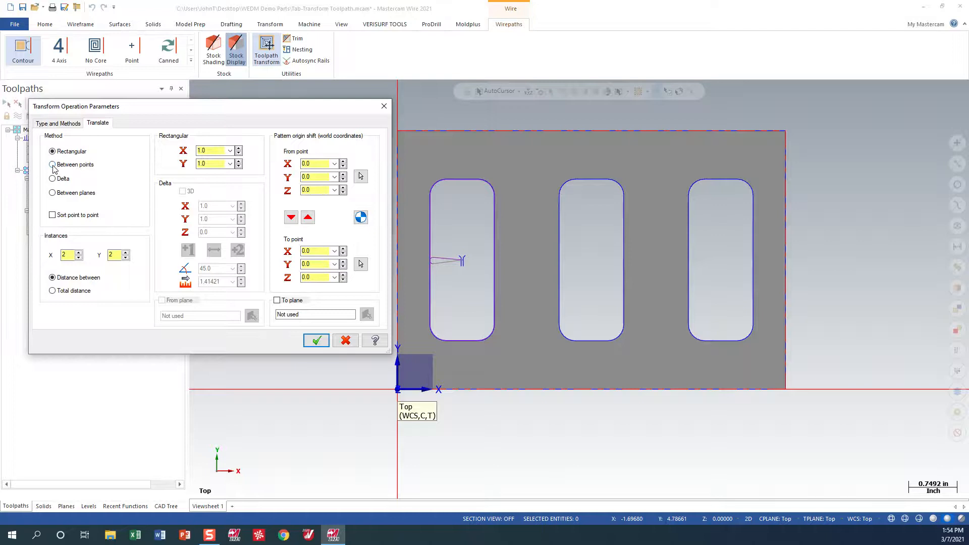
pyautogui.click(53, 164)
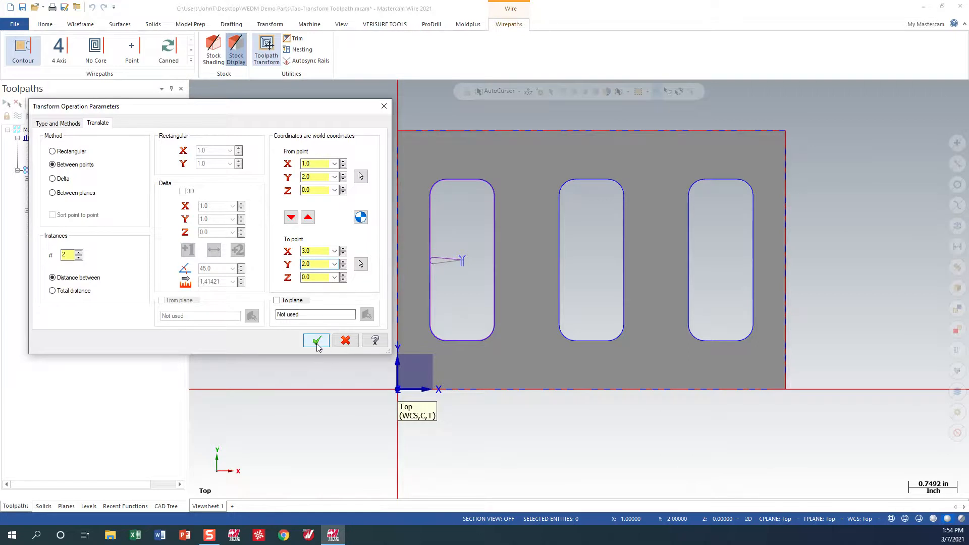
pyautogui.click(316, 341)
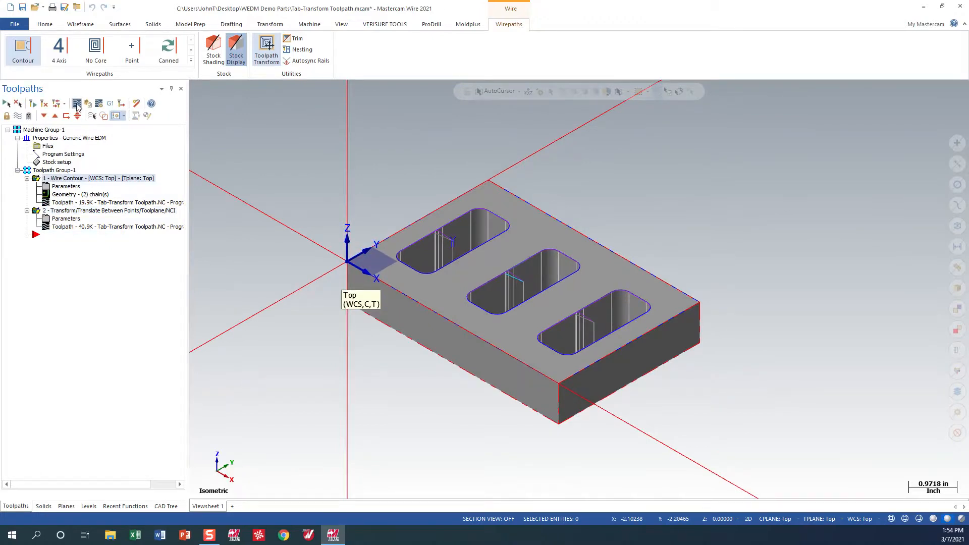
# Step: Backplot the wire through all three slots, then post and save Tab-Transform Toolpath.NC
pyautogui.click(77, 103)
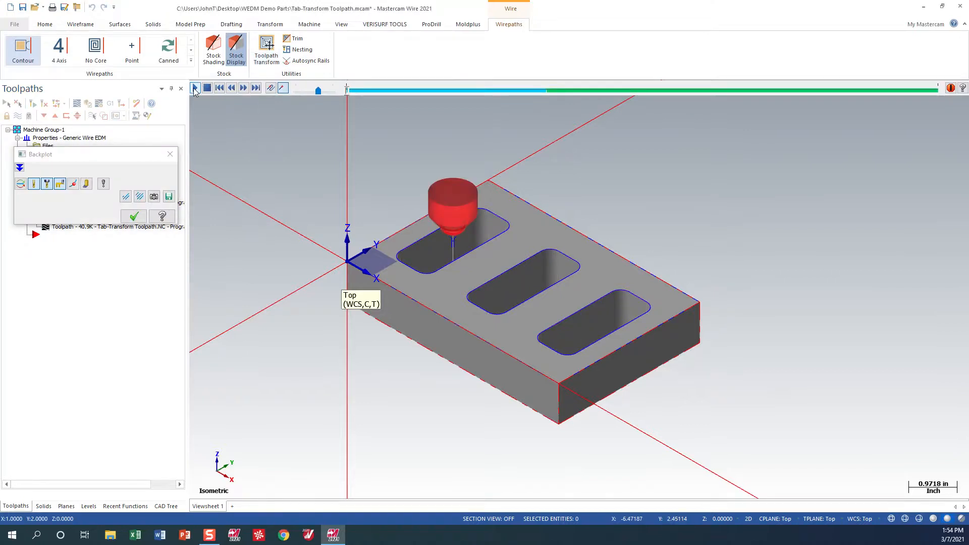
pyautogui.click(195, 87)
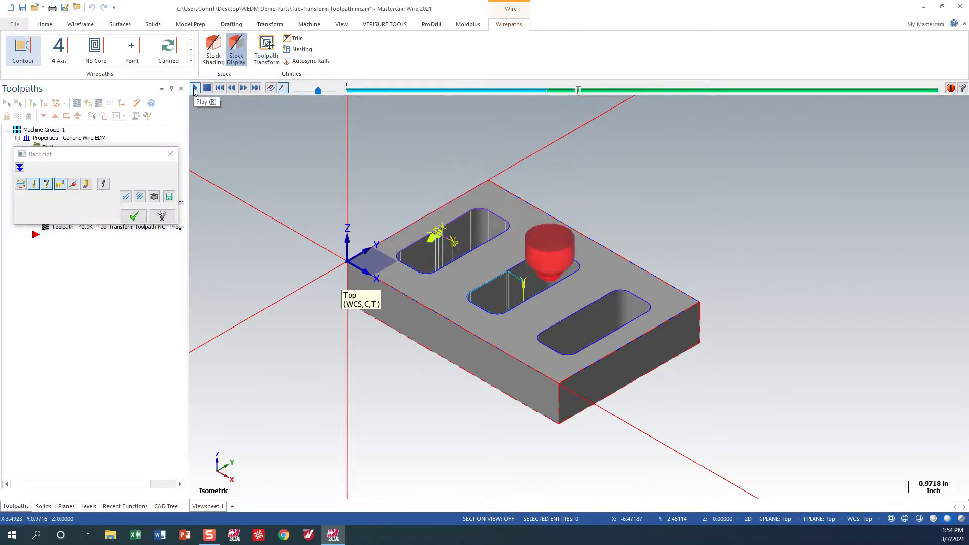
pyautogui.click(195, 88)
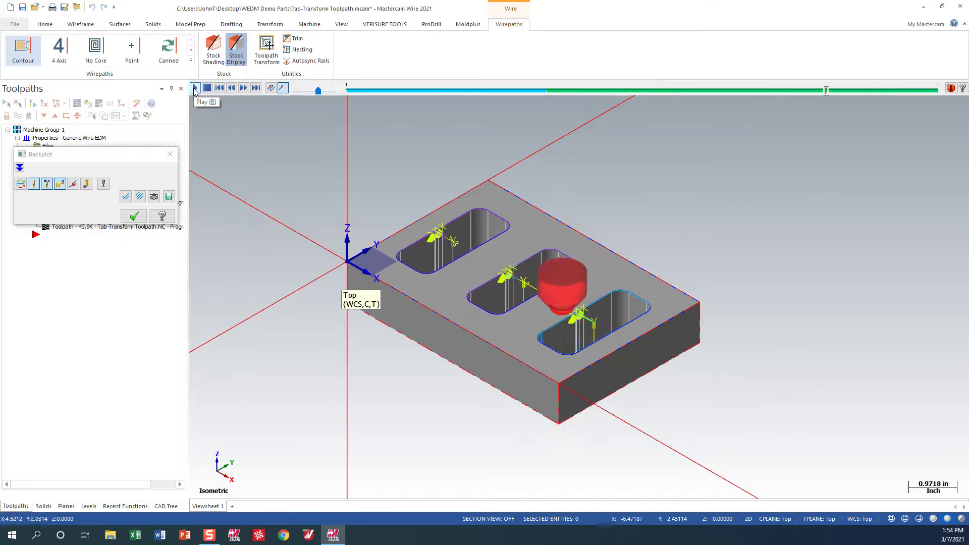
pyautogui.click(195, 88)
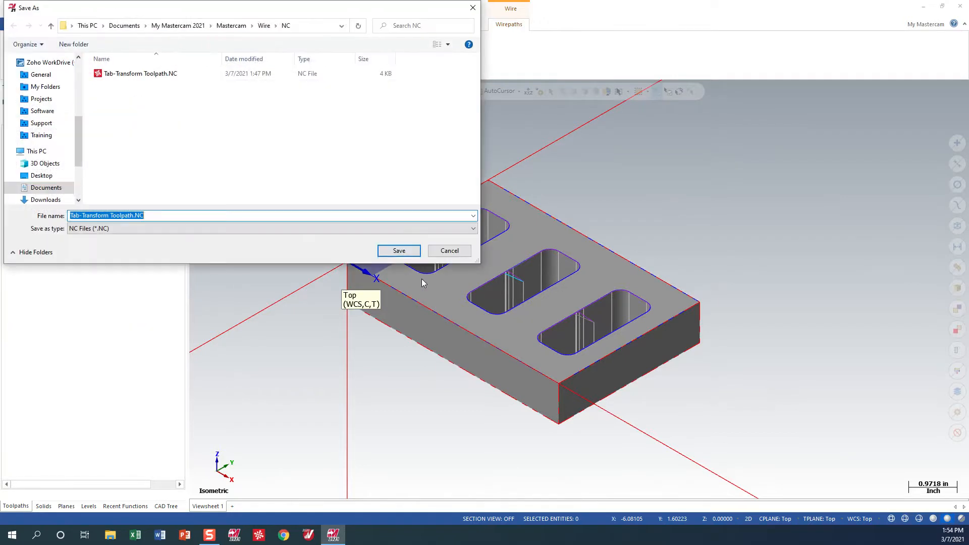
pyautogui.click(397, 250)
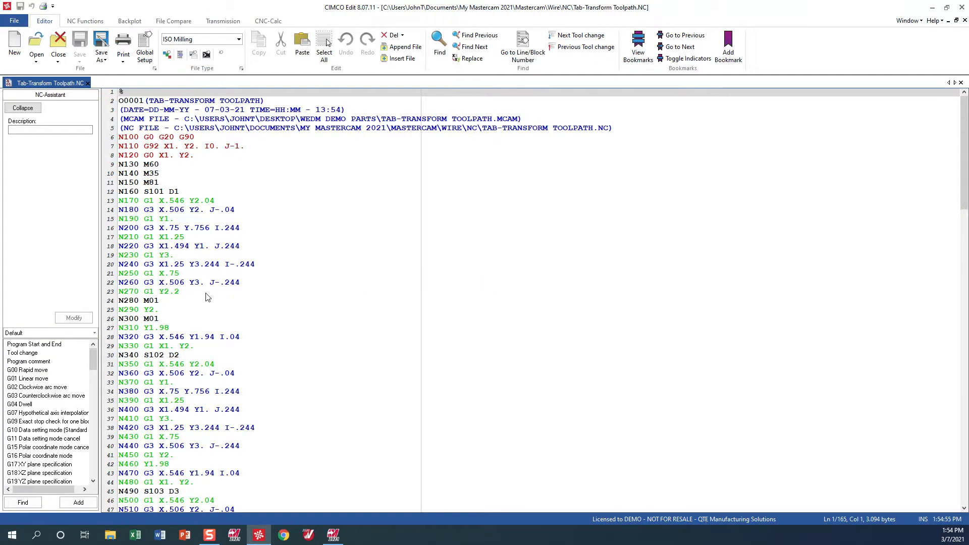
# Step: Review the NC program to its end, checking the M01 line, and close CIMCO Edit
pyautogui.scroll(-3)
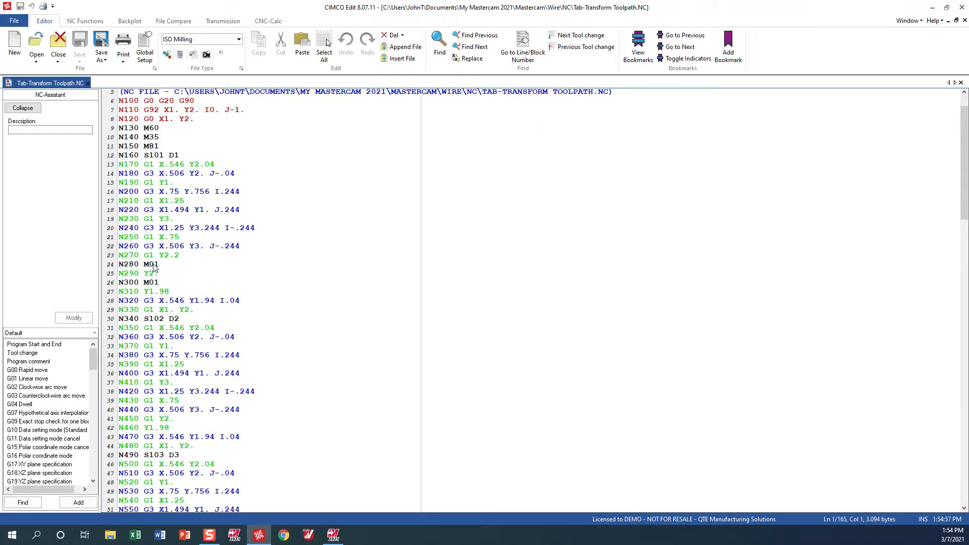
pyautogui.moveTo(173, 276)
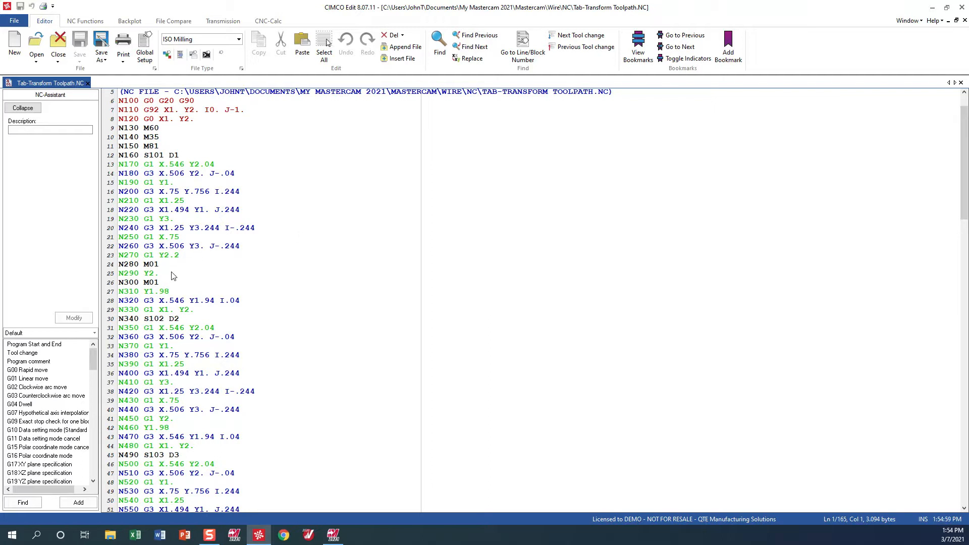
pyautogui.click(167, 264)
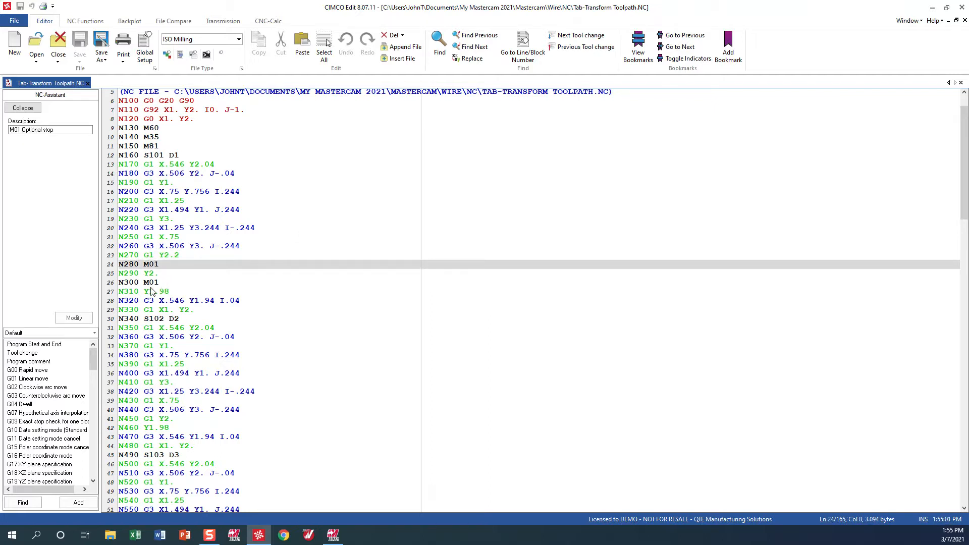
pyautogui.scroll(-3)
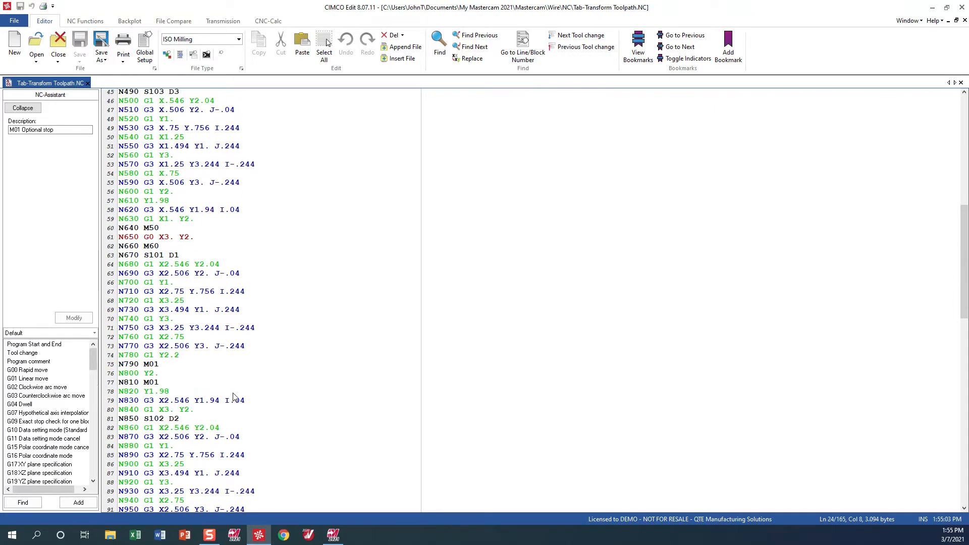
pyautogui.scroll(-3)
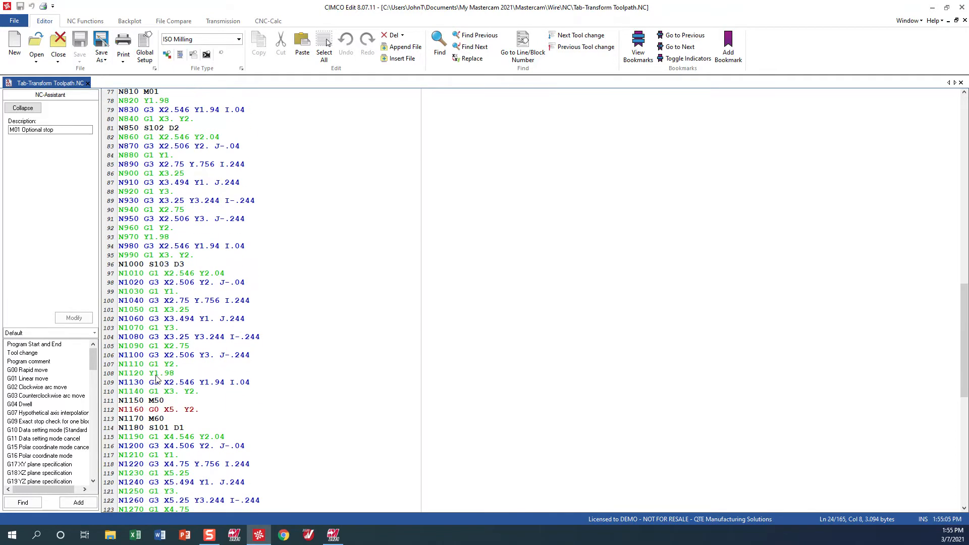
pyautogui.scroll(-3)
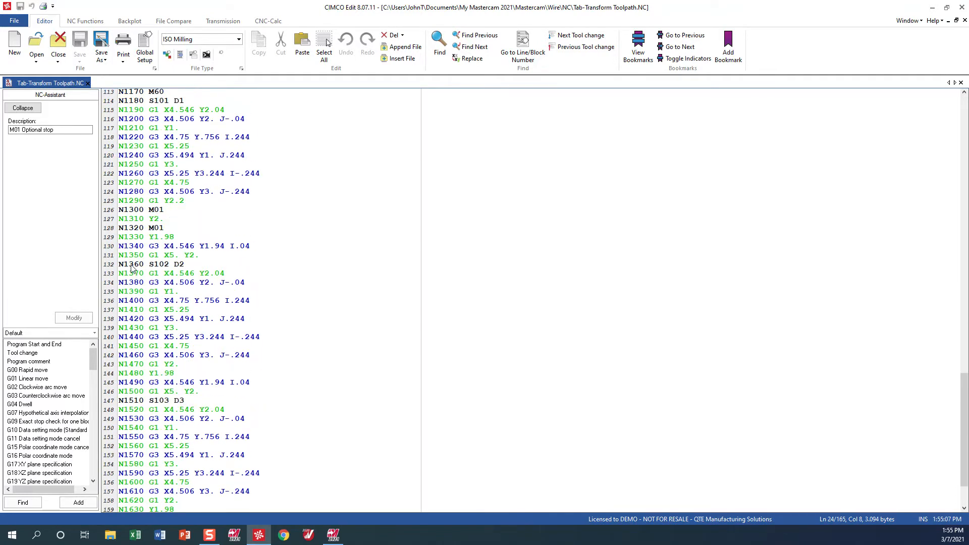
pyautogui.scroll(-3)
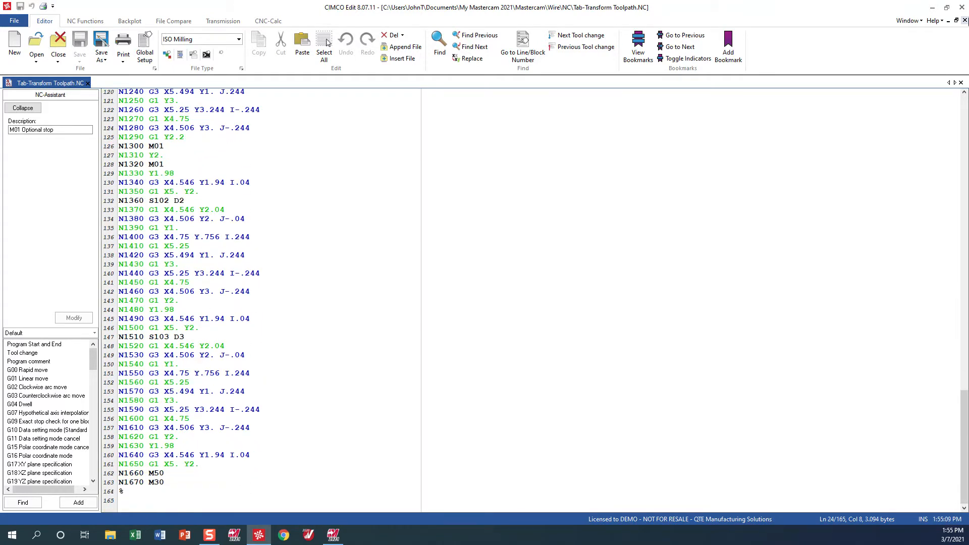
pyautogui.click(332, 535)
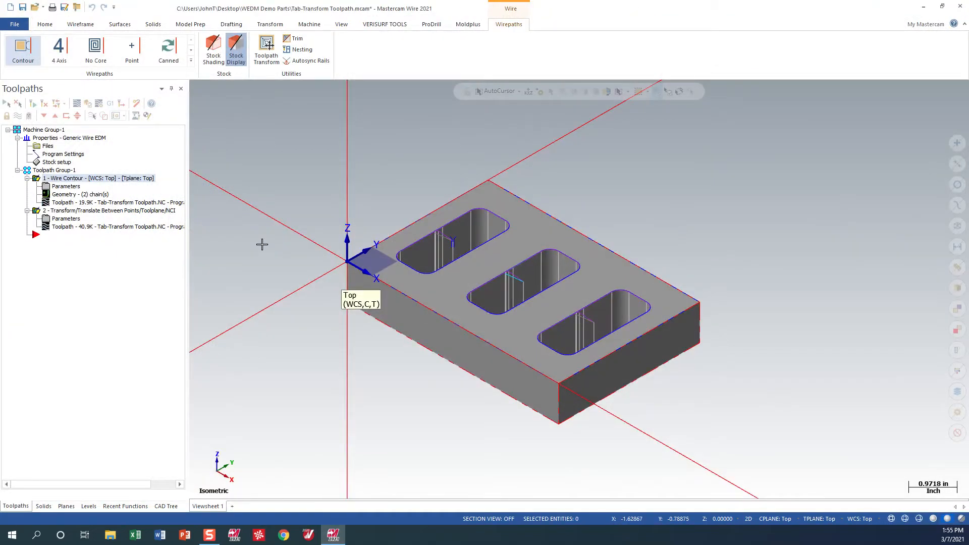